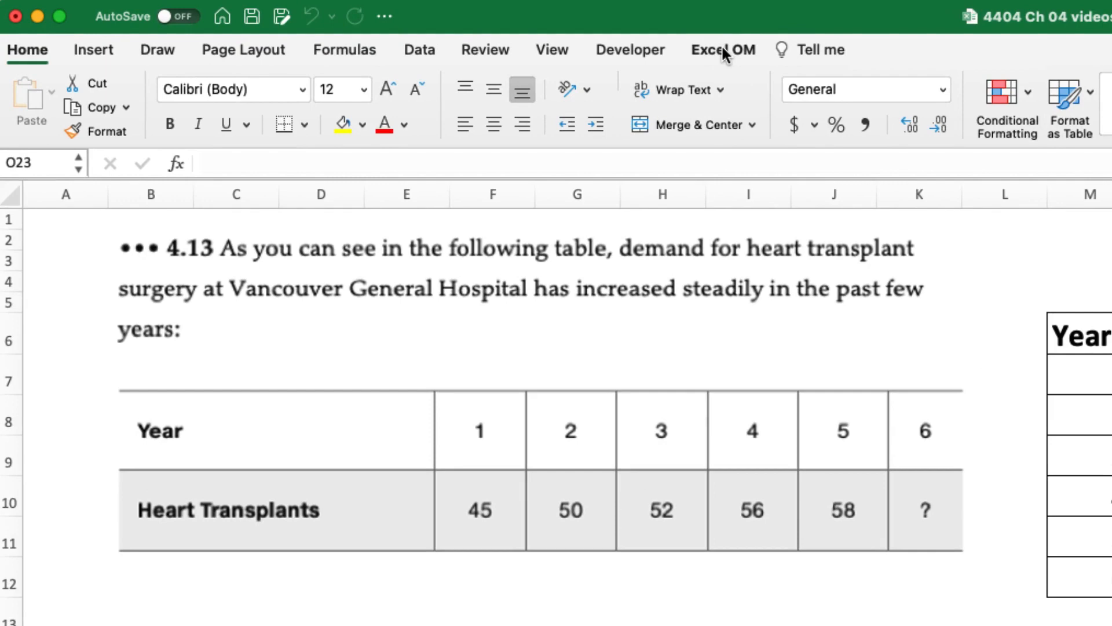
- Create an Excel OM exponential smoothing sheet titled 4.13_Expo with 5 periods named Year
left_click(723, 50)
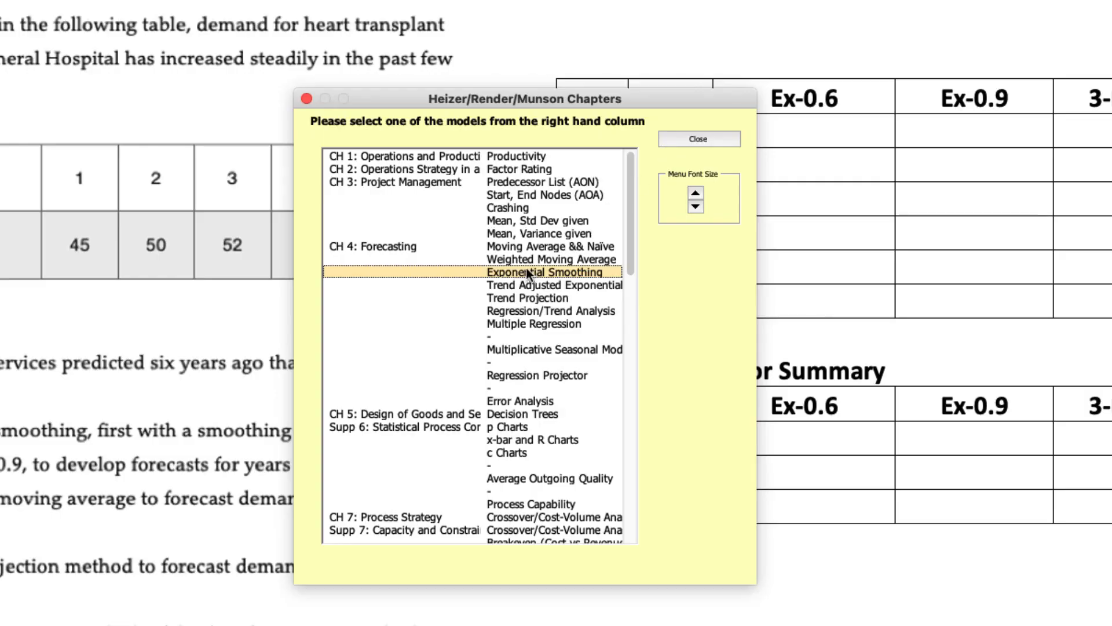
double_click(544, 272)
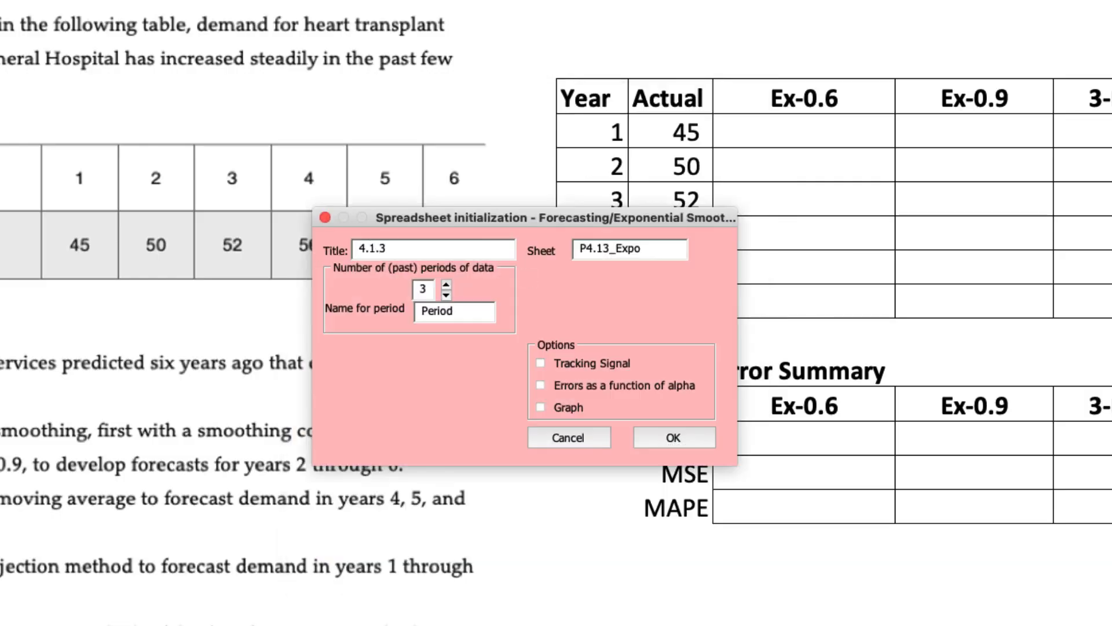
type("4.13_Expo")
type("Year")
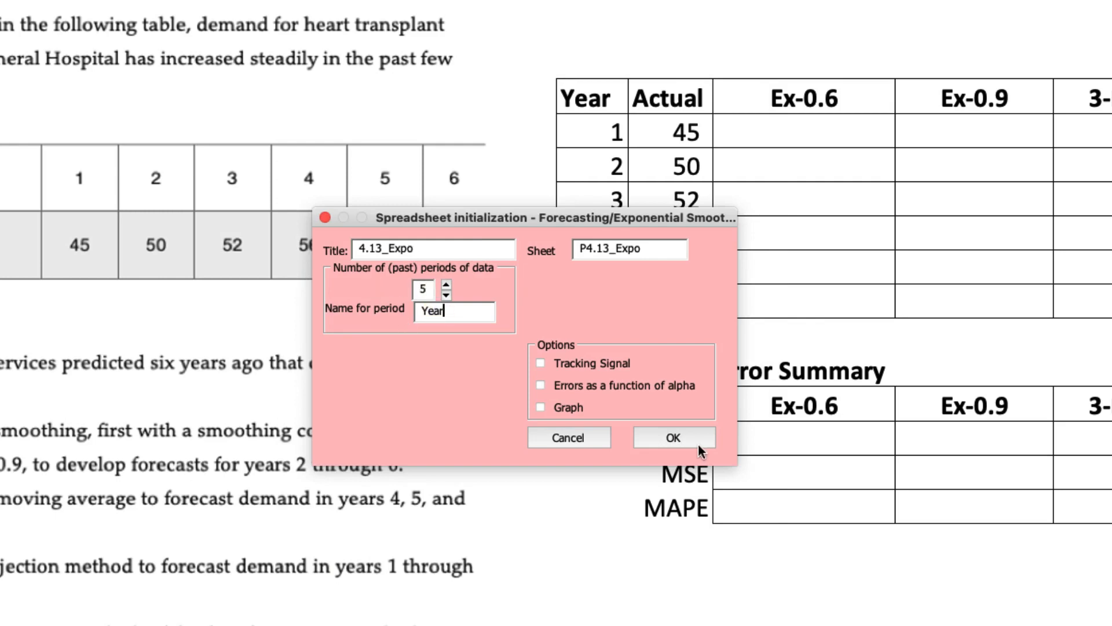
left_click(671, 437)
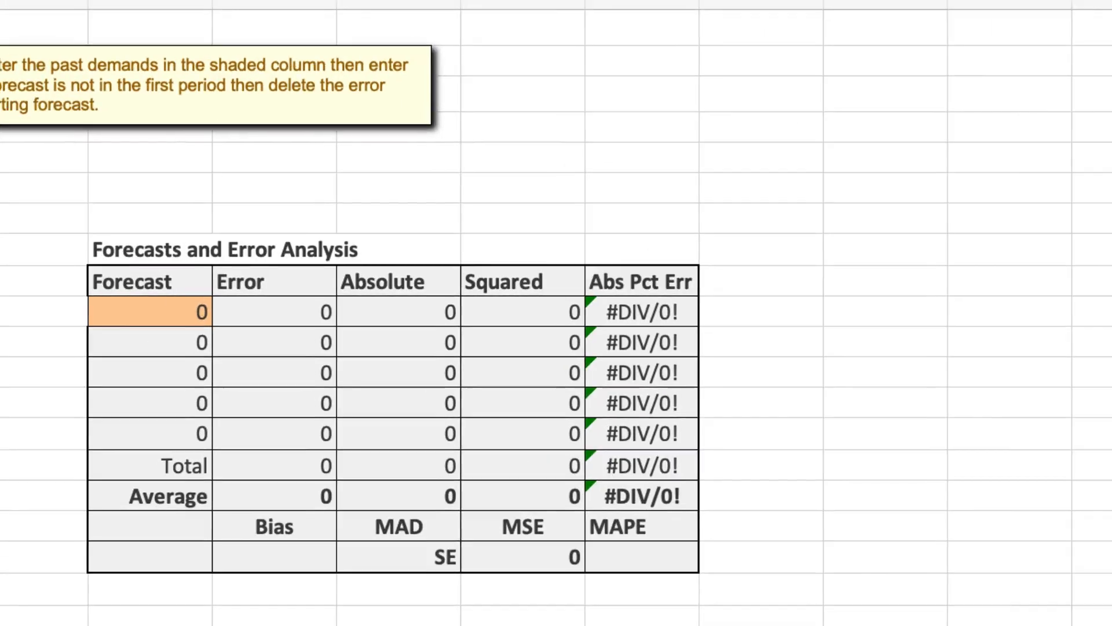
- Paste the five demands into the Demand column and set alpha to 0.6
left_click(867, 605)
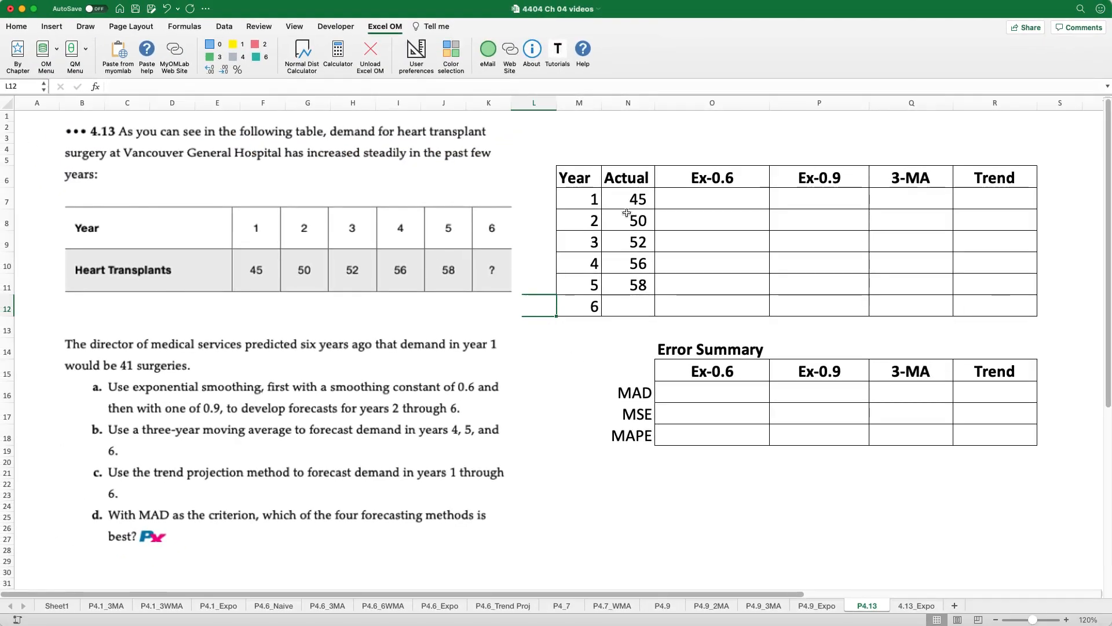
left_click(914, 605)
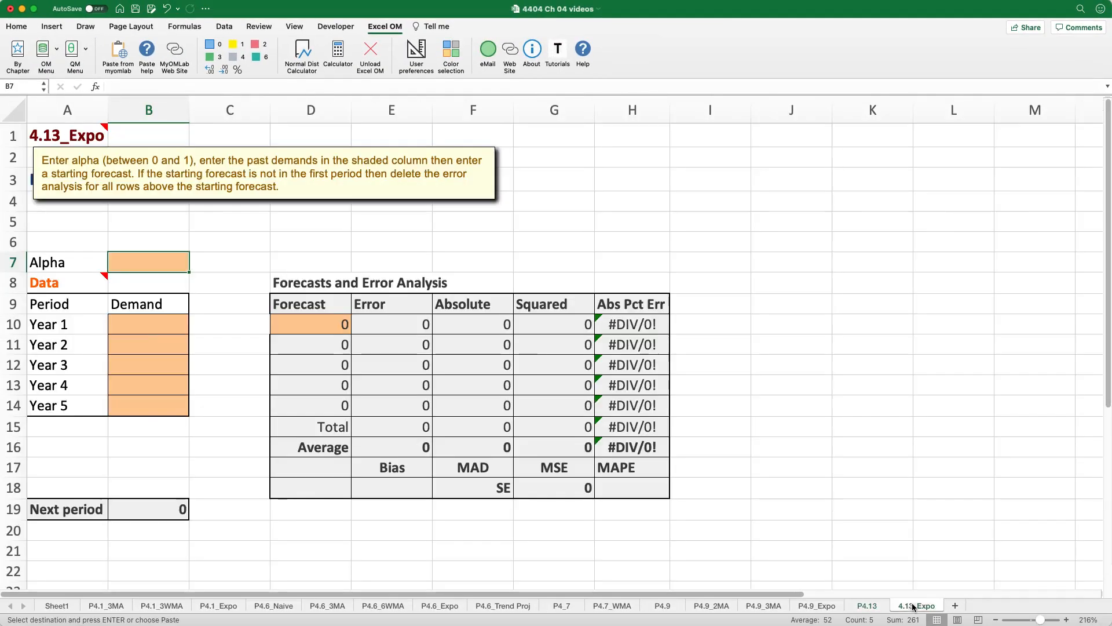
right_click(147, 323)
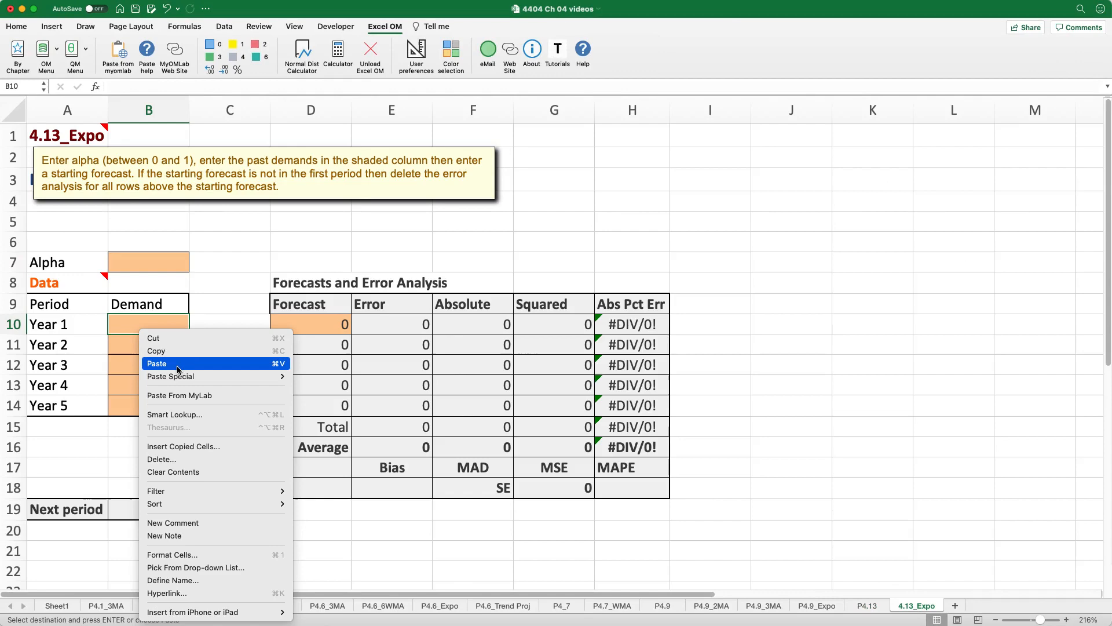
left_click(156, 363)
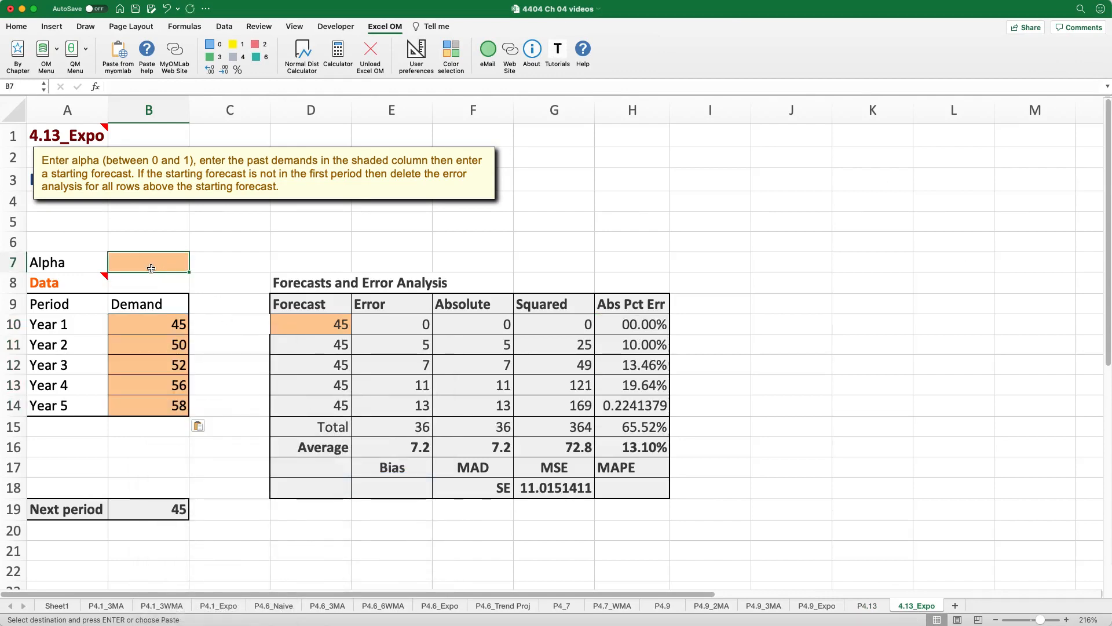
type("0.6")
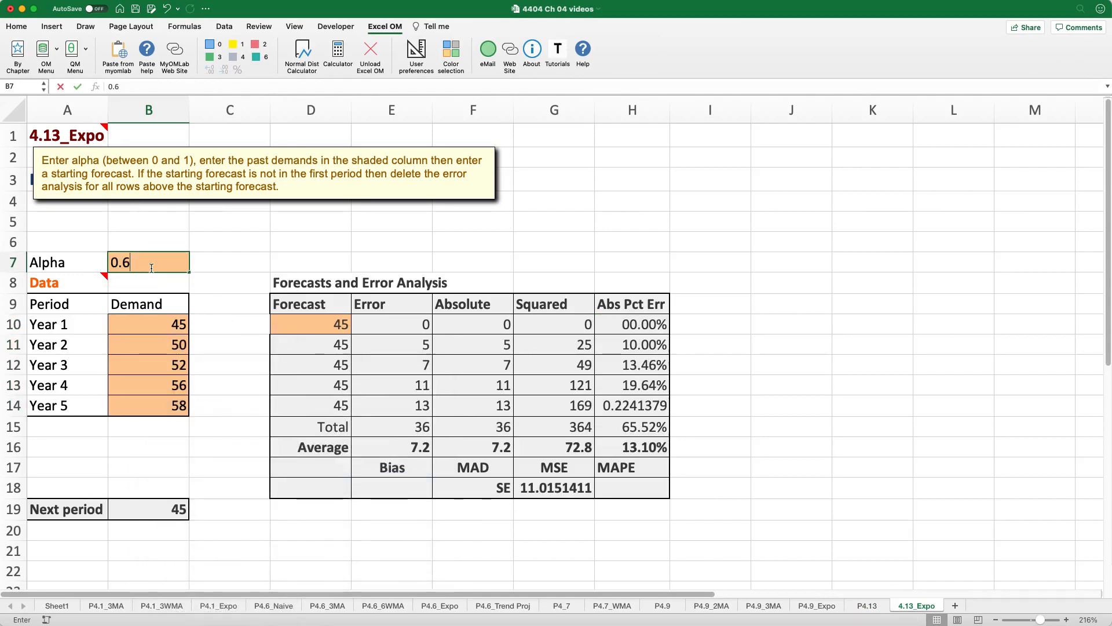
- Highlight the next-period forecast cell in yellow on the 4.13_Expo sheet
left_click(866, 605)
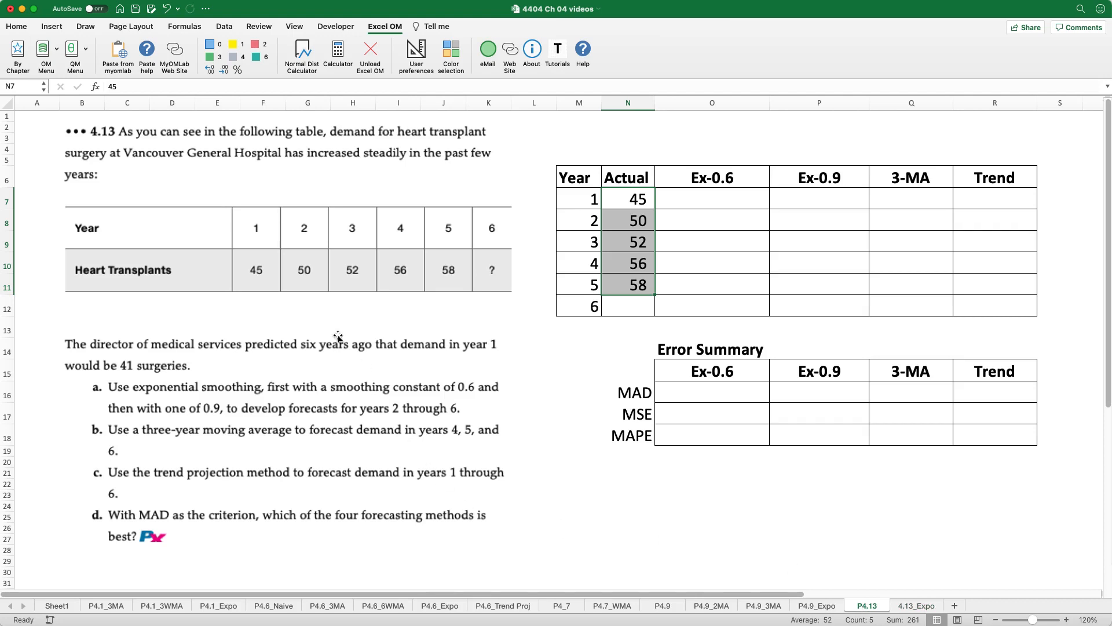
mouse_move(171, 362)
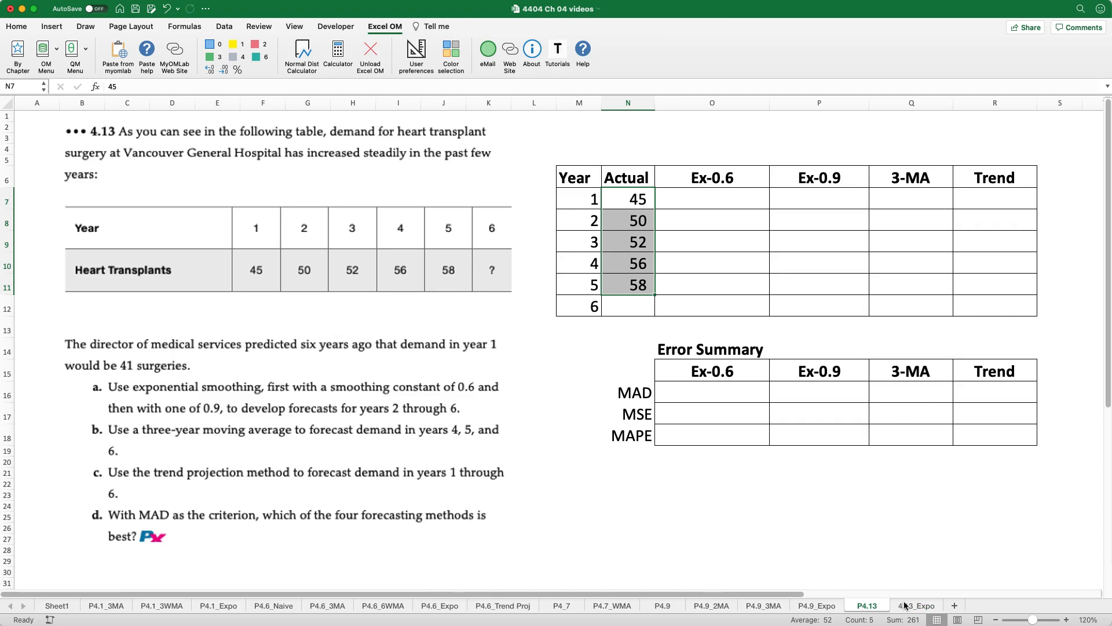
left_click(916, 605)
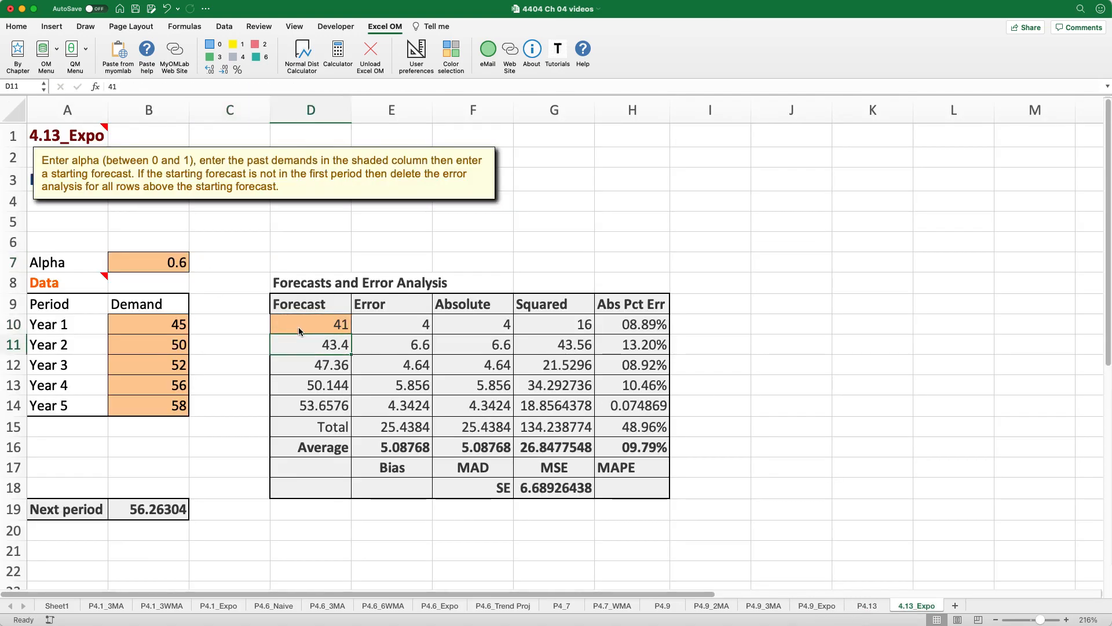
left_click(148, 508)
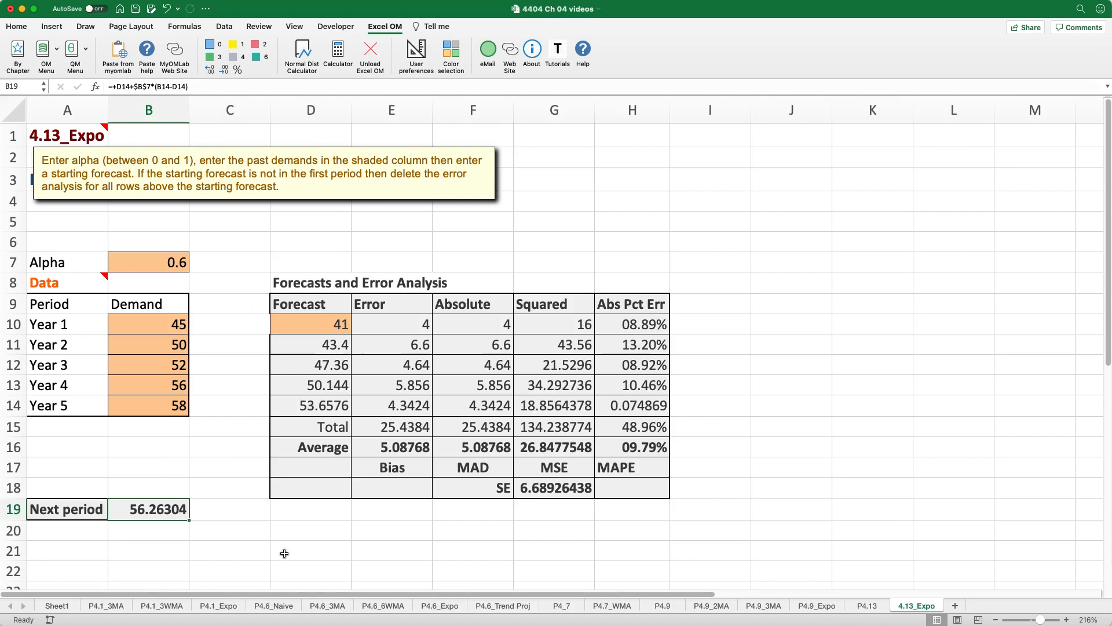
left_click(15, 26)
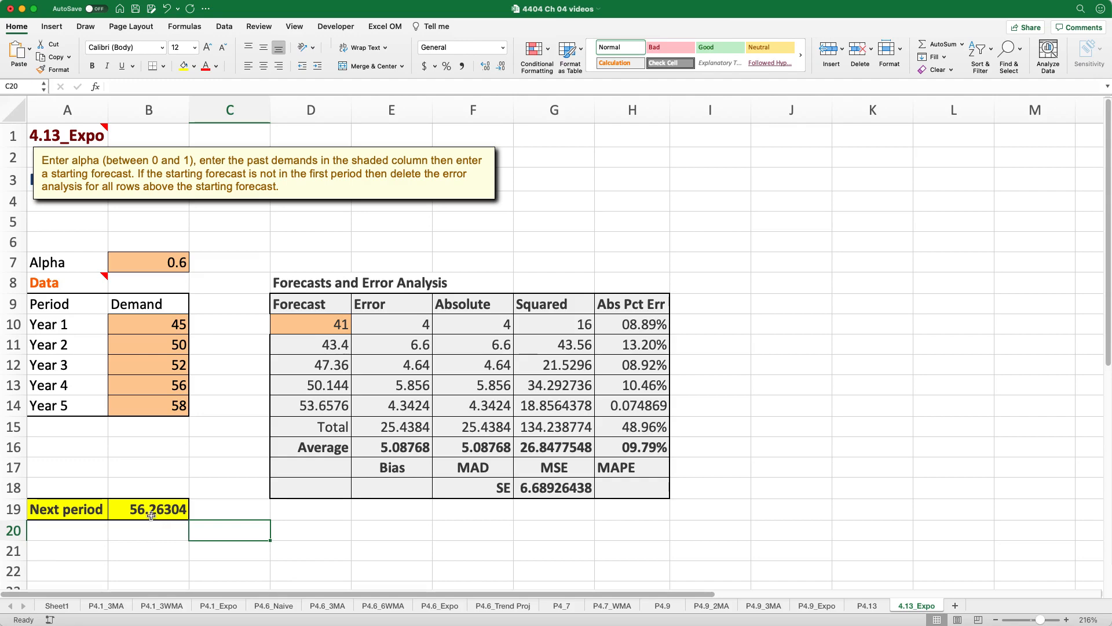
left_click(148, 509)
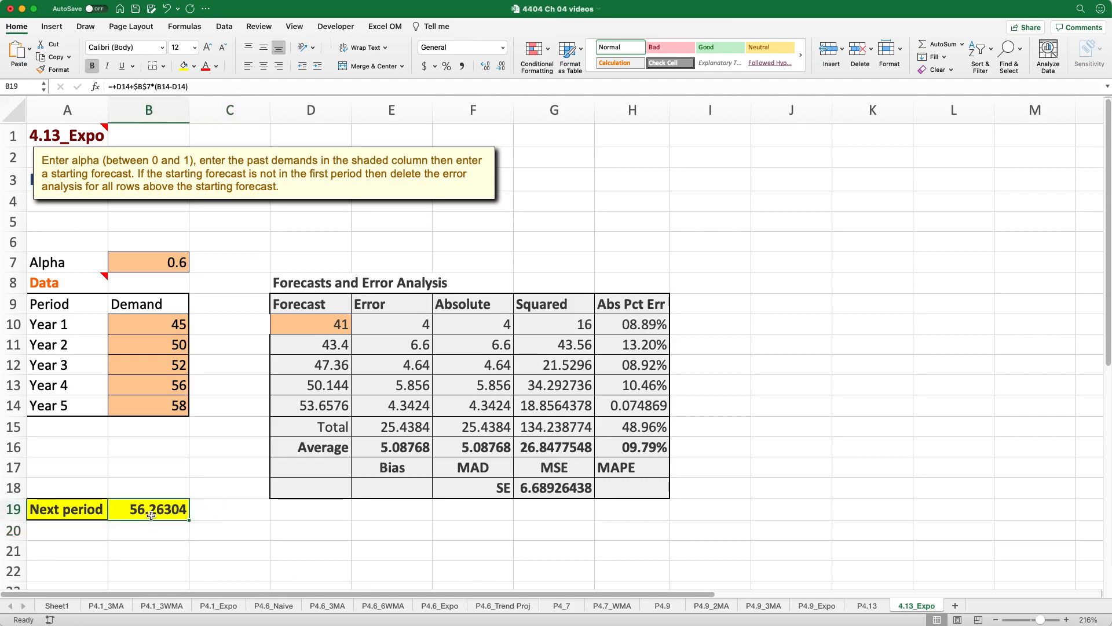
- Paste the alpha 0.6 forecasts into Ex-0.6 and its MAD, MSE, MAPE transposed as values
left_click(867, 605)
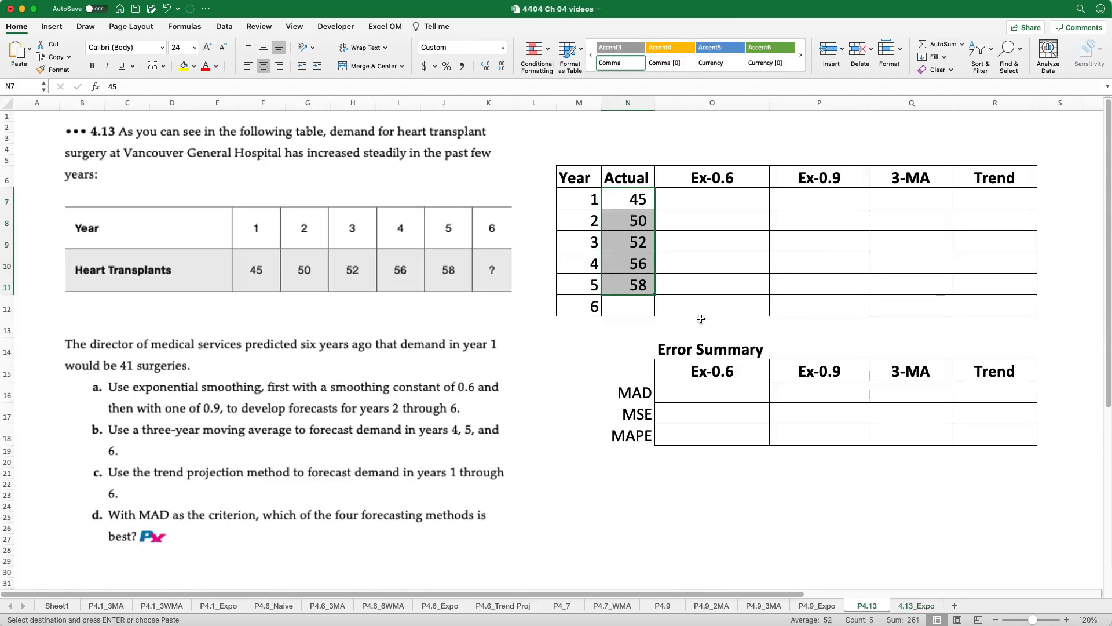
left_click(916, 605)
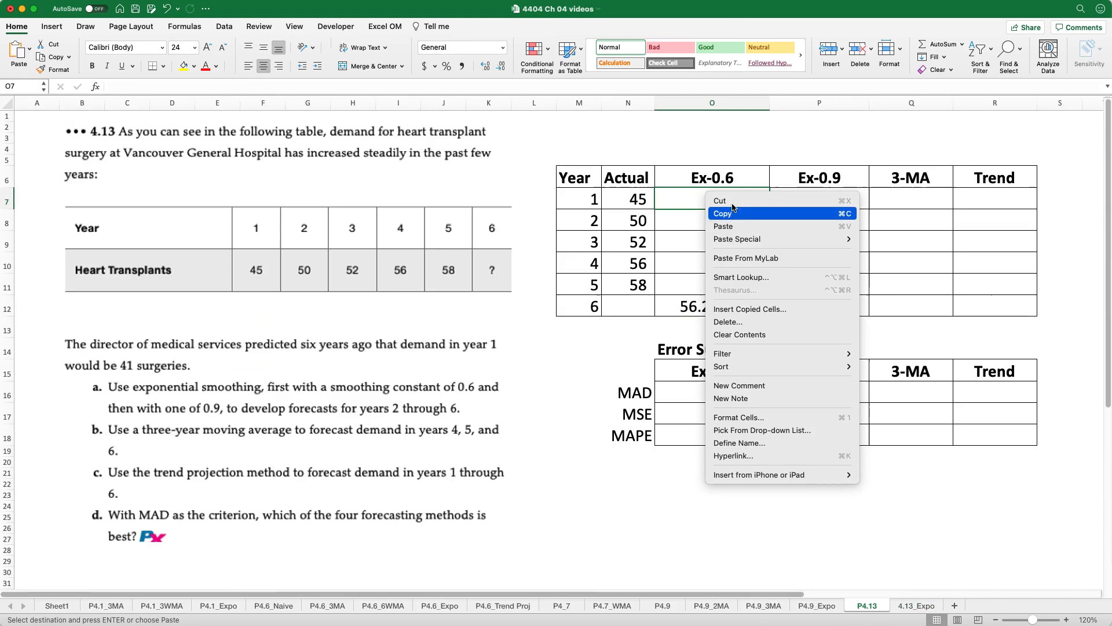
left_click(916, 605)
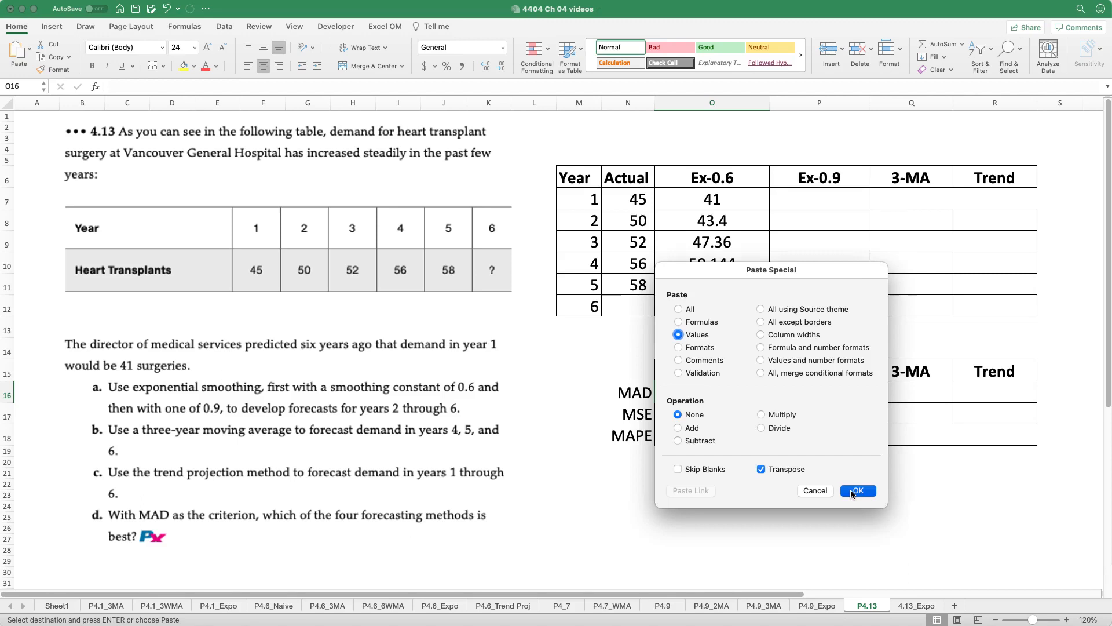
left_click(857, 490)
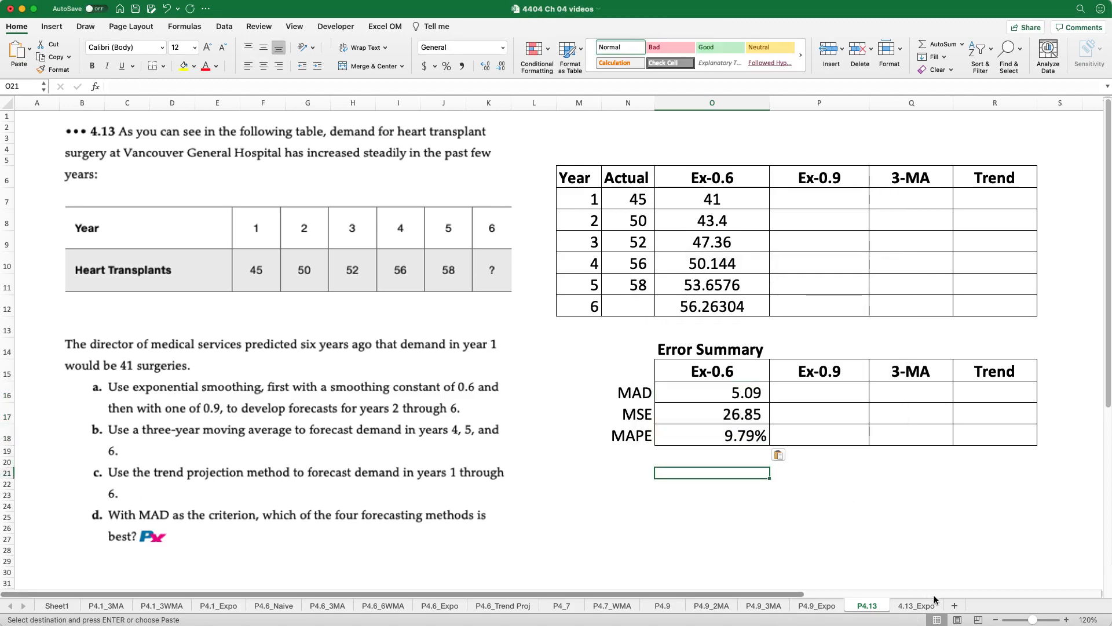
- Change alpha to 0.9 on the 4.13_Expo sheet
left_click(917, 605)
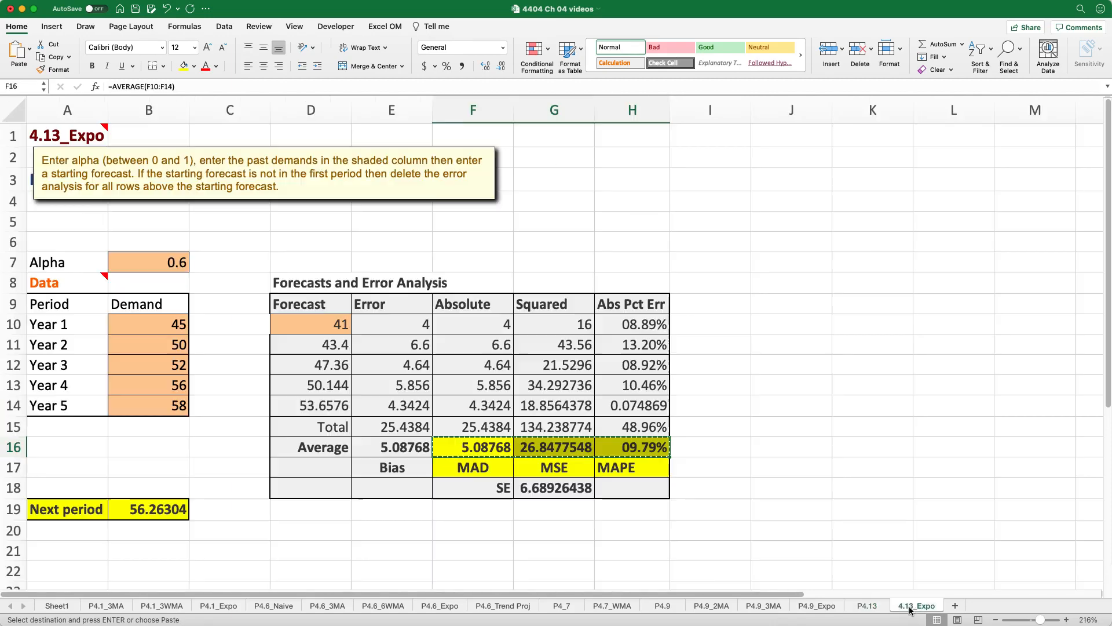
left_click(148, 262)
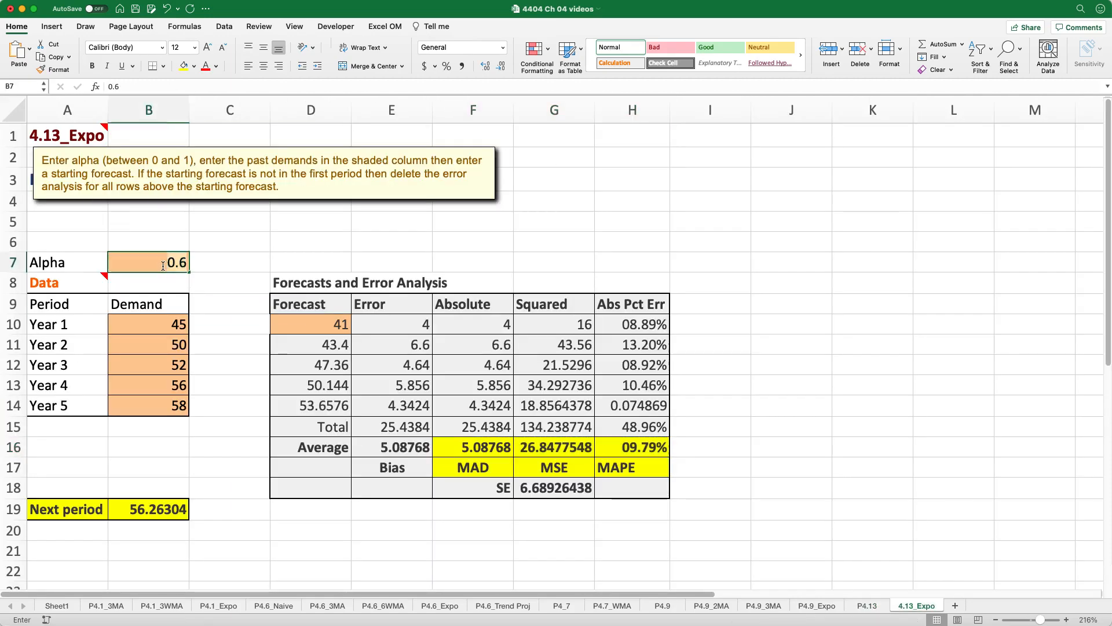
type("0.9")
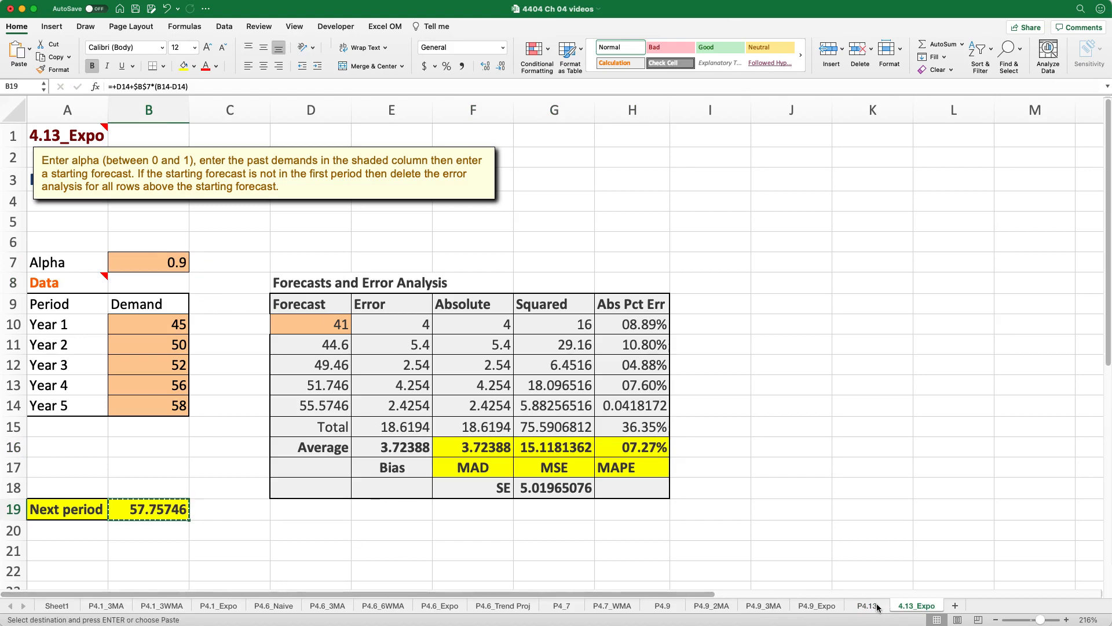
left_click(867, 605)
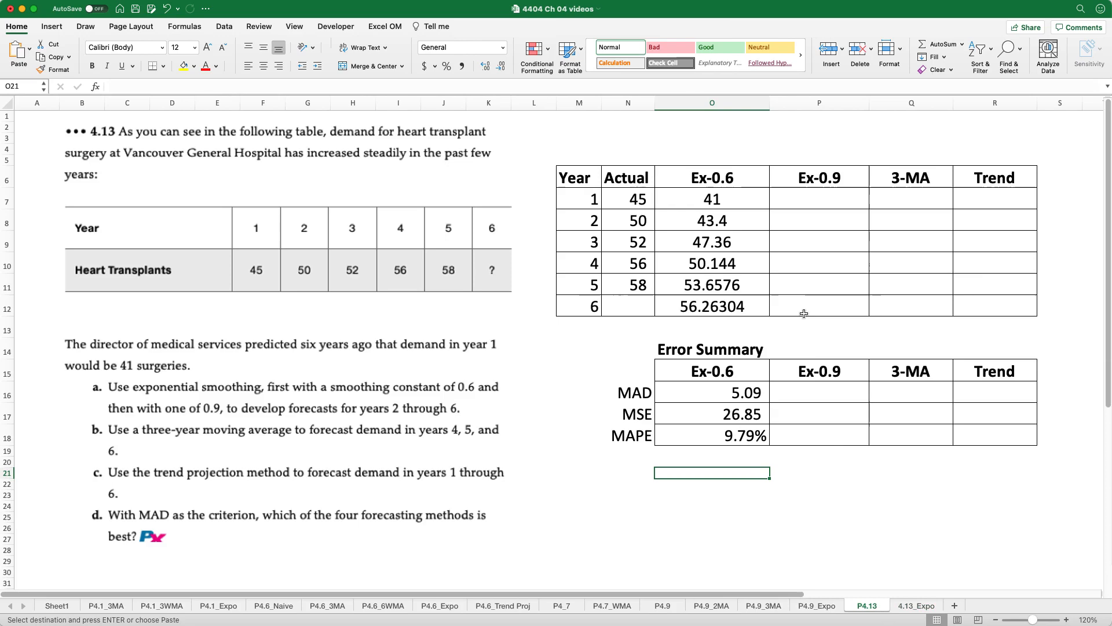
- Copy the 0.9 forecasts and MAD 3.72, MSE 15.12, MAPE 7.27% into the Ex-0.9 column
left_click(915, 605)
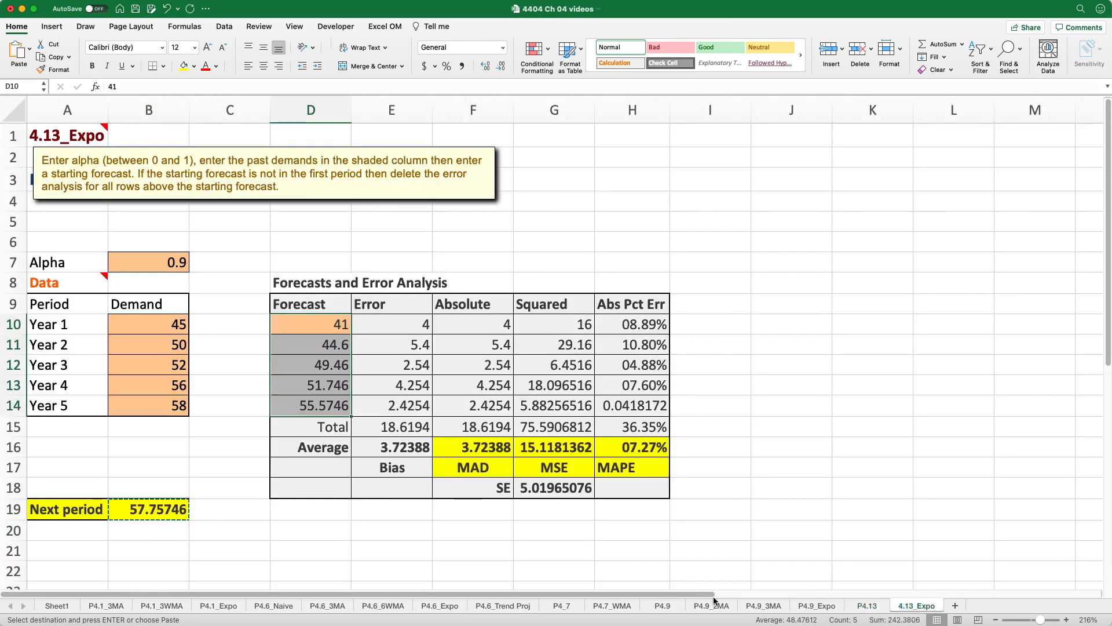
left_click(867, 604)
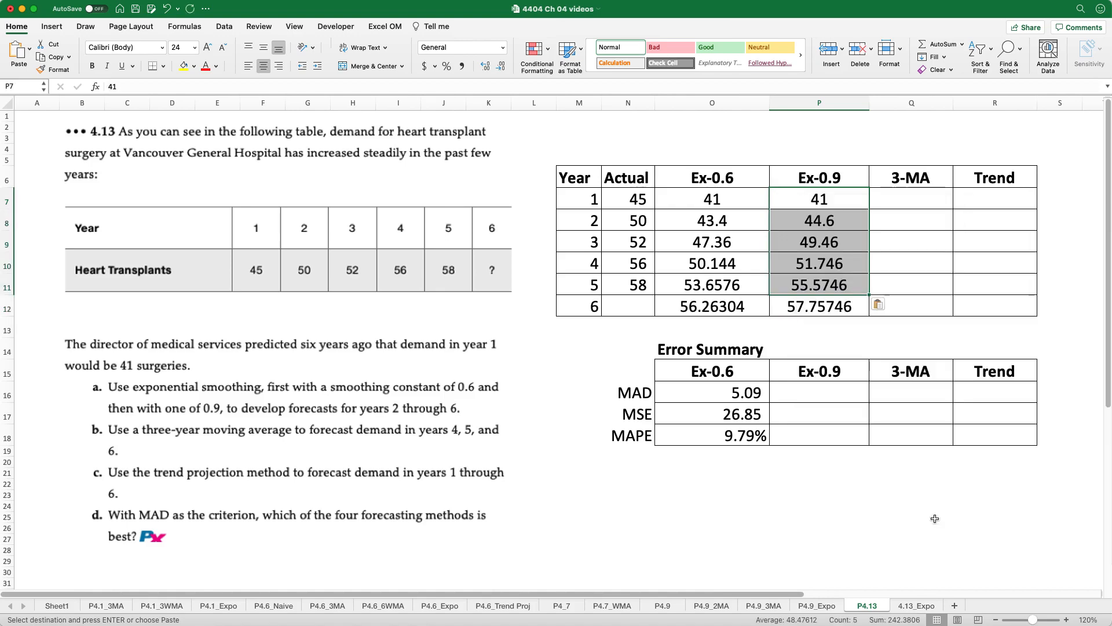
left_click(915, 605)
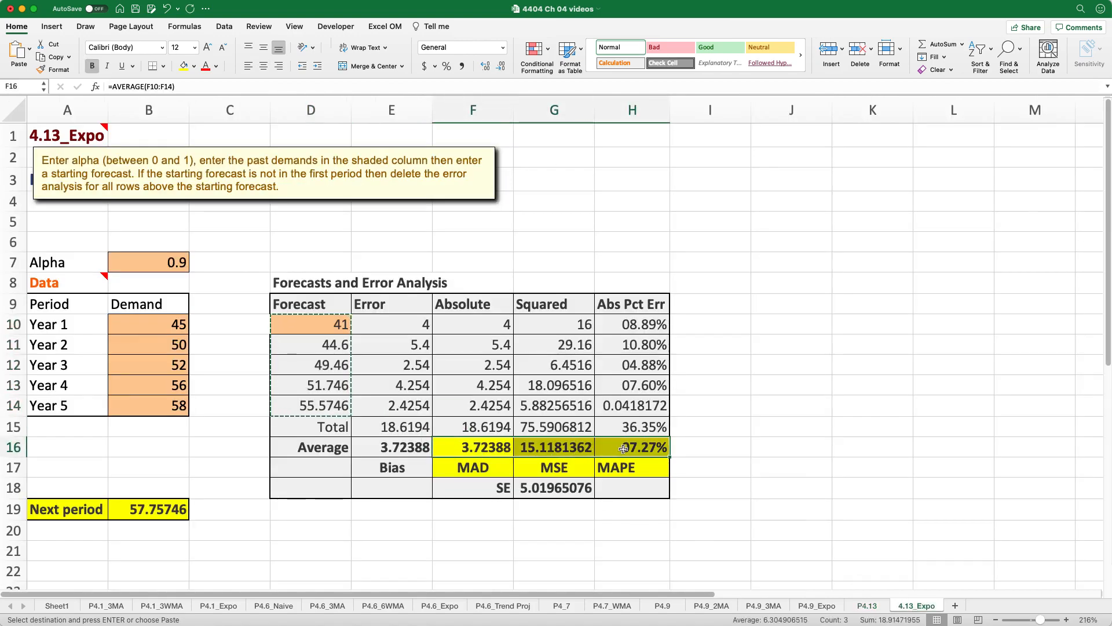
left_click(867, 605)
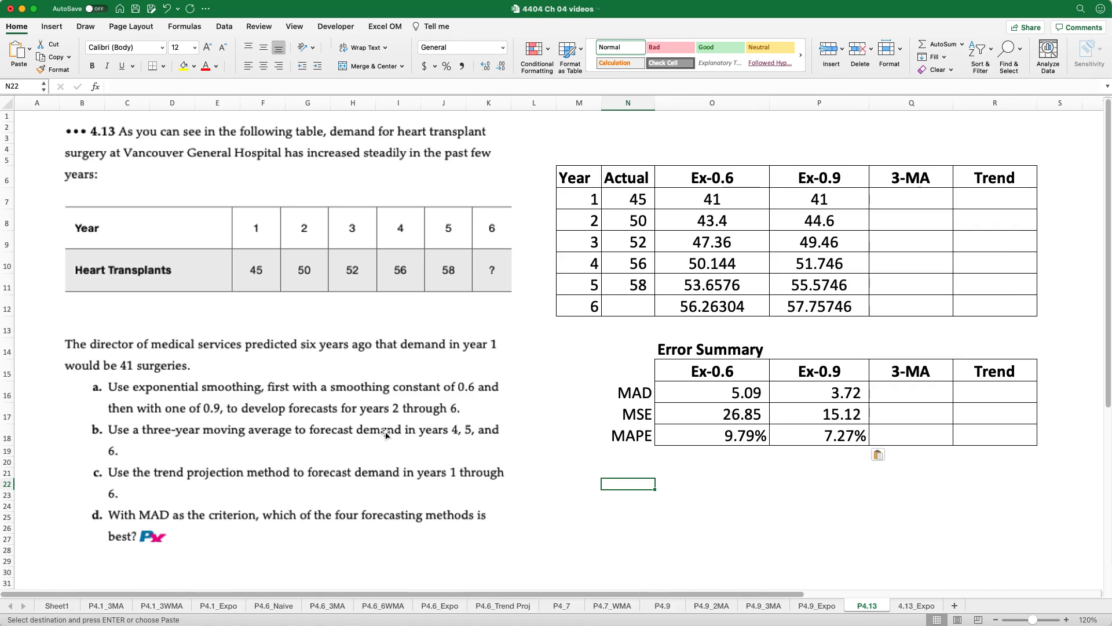
mouse_move(381, 448)
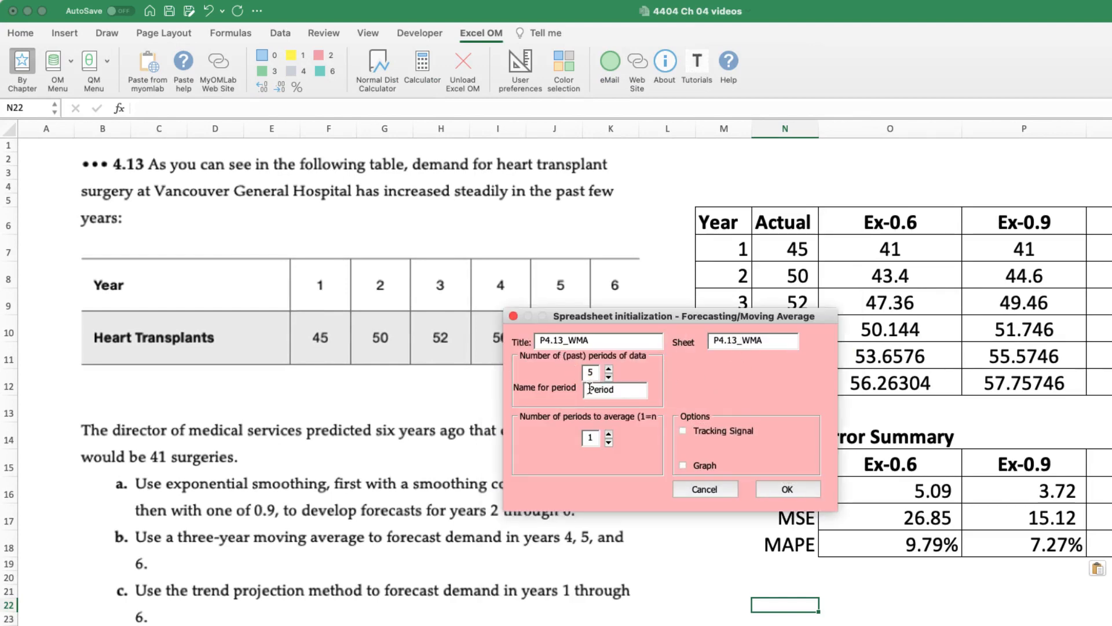
- Create moving average sheet P4.13_WMA with period name Year and 3 periods, then copy the 55.333333 forecast
type("Year")
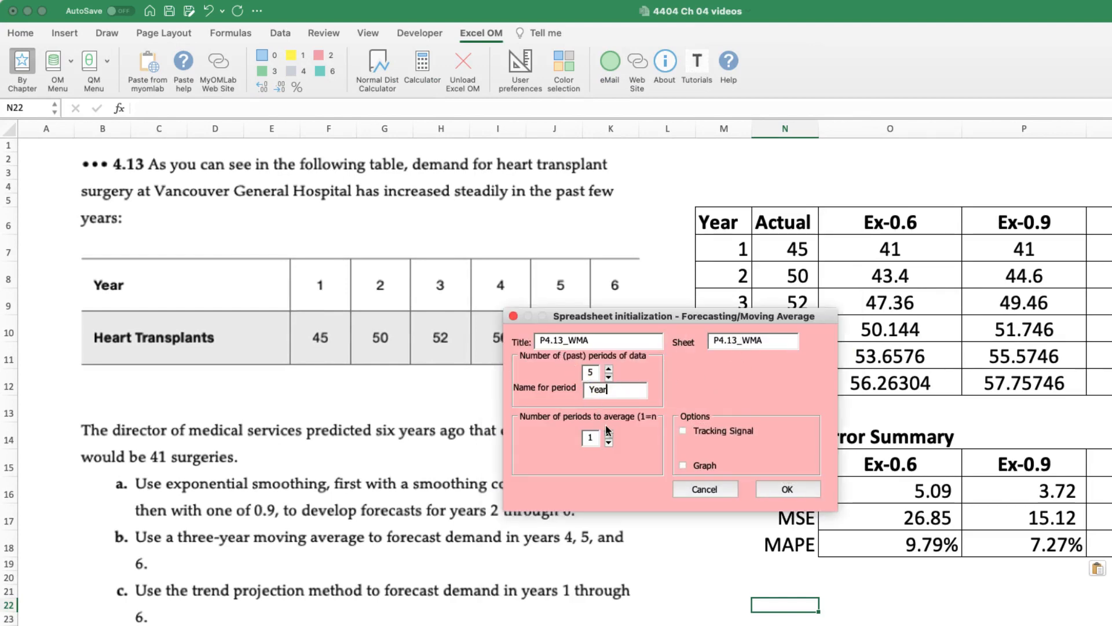
left_click(607, 432)
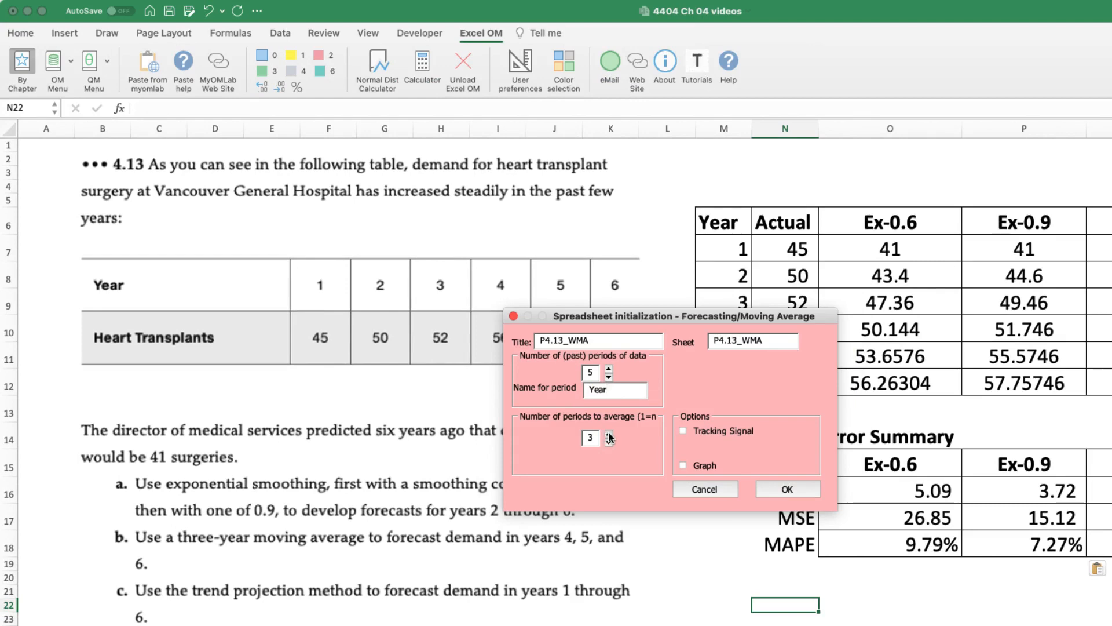
left_click(787, 489)
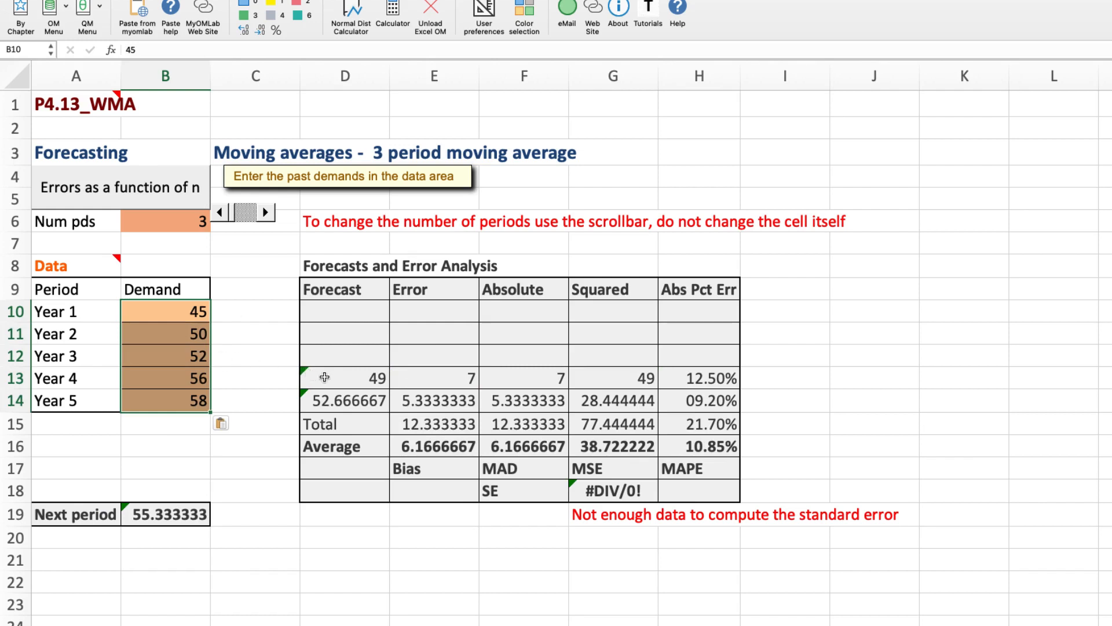
left_click(167, 514)
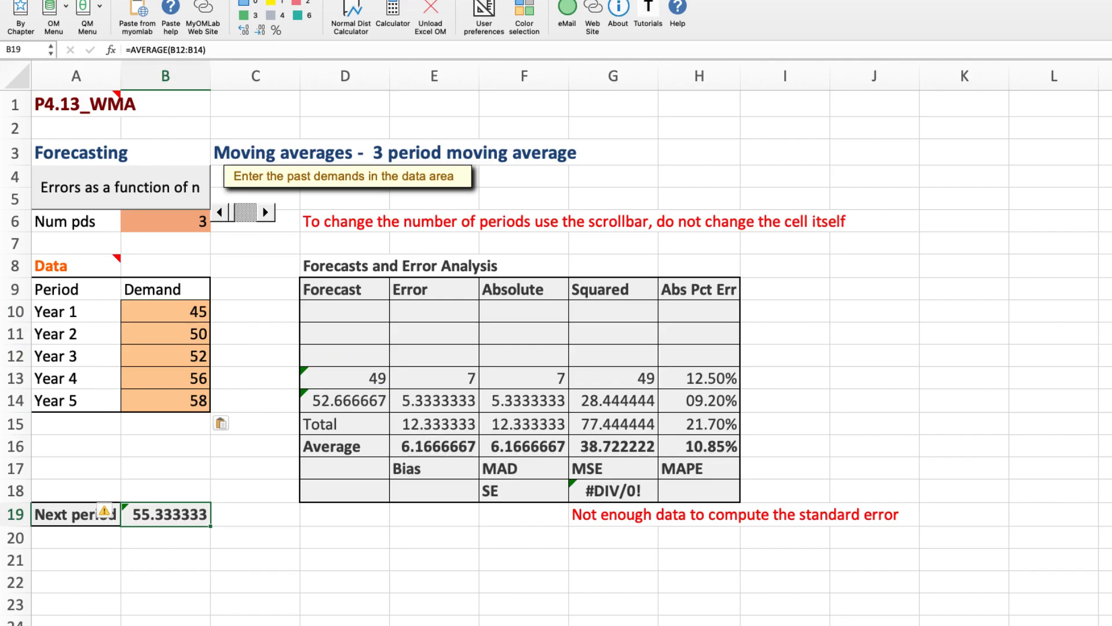
left_click(866, 605)
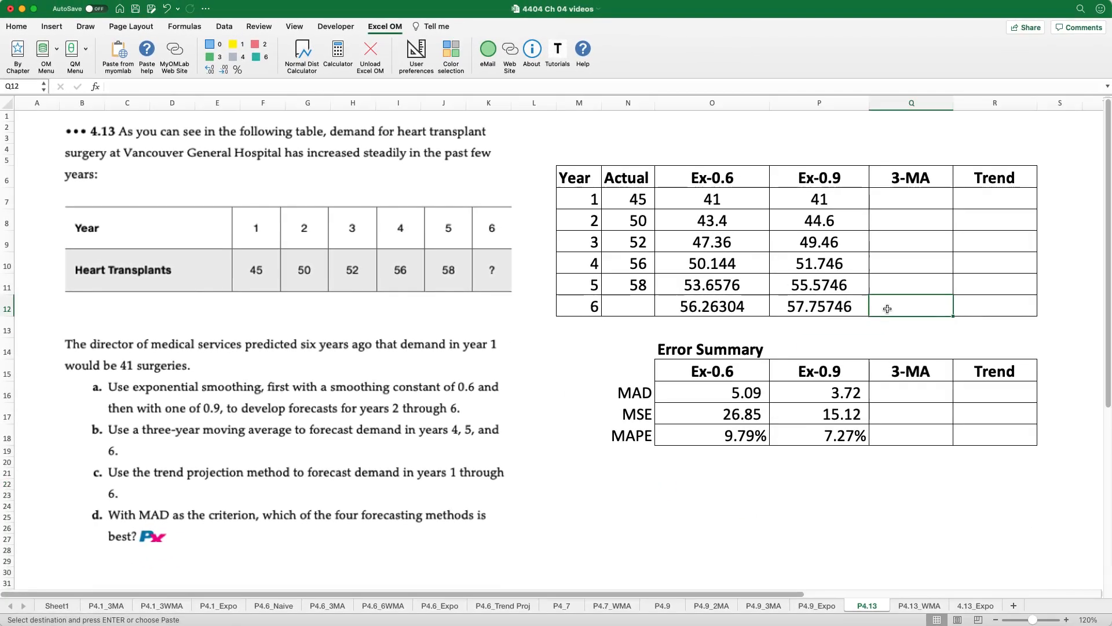
- Paste the 3-MA forecasts 49, 52.666667 and 55.333333 into column Q of P4.13
left_click(919, 605)
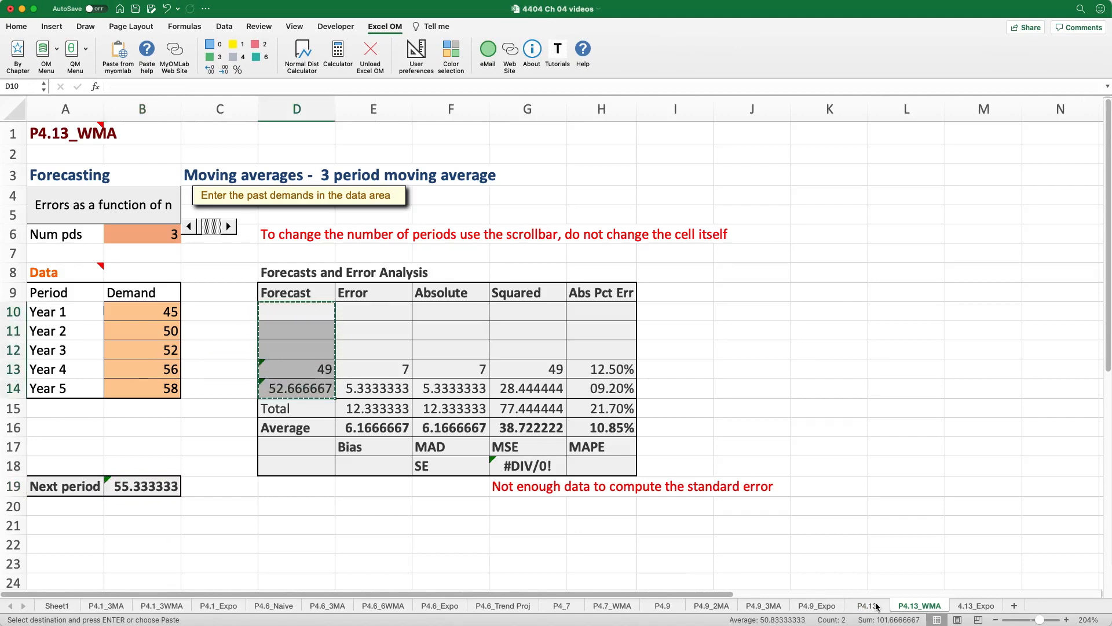
left_click(867, 605)
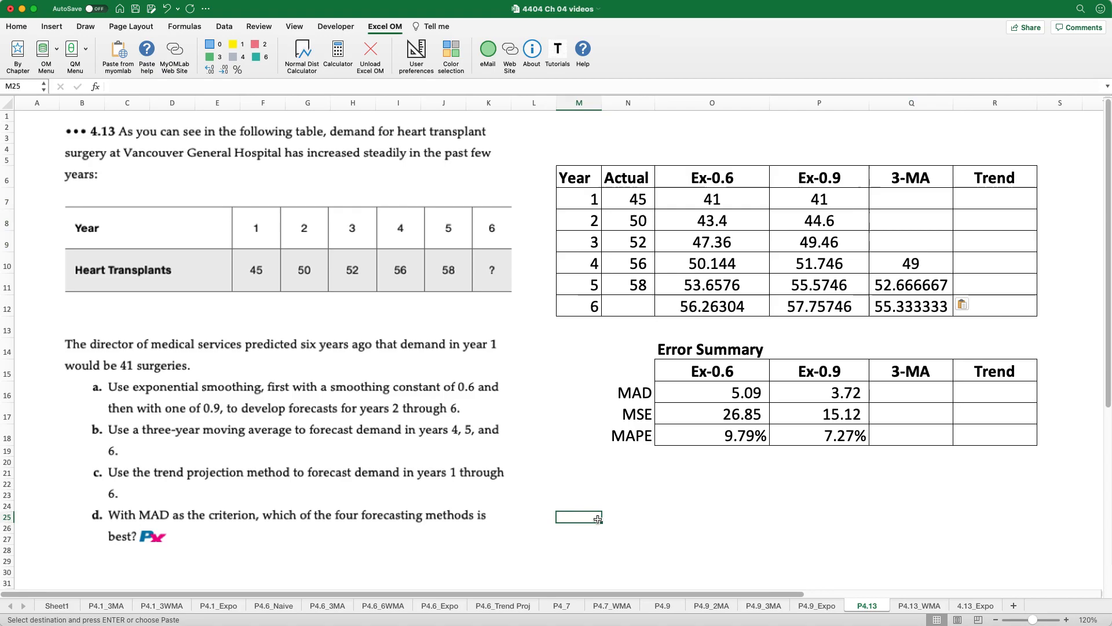
left_click(47, 56)
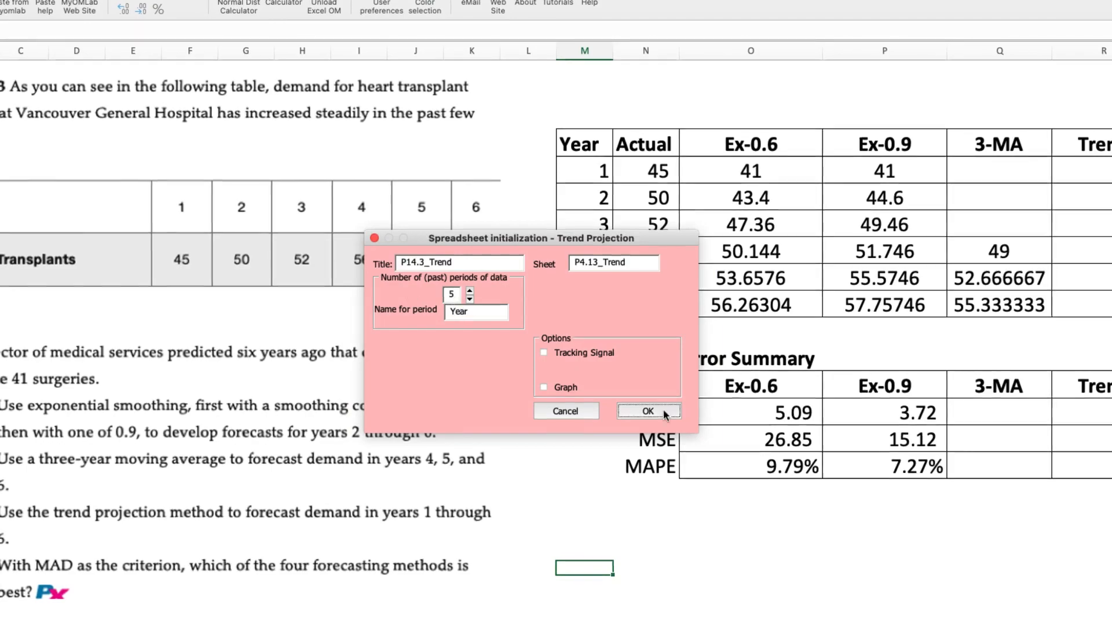
- Create the five-period trend projection sheet P14.3_Trend and switch to it
left_click(647, 411)
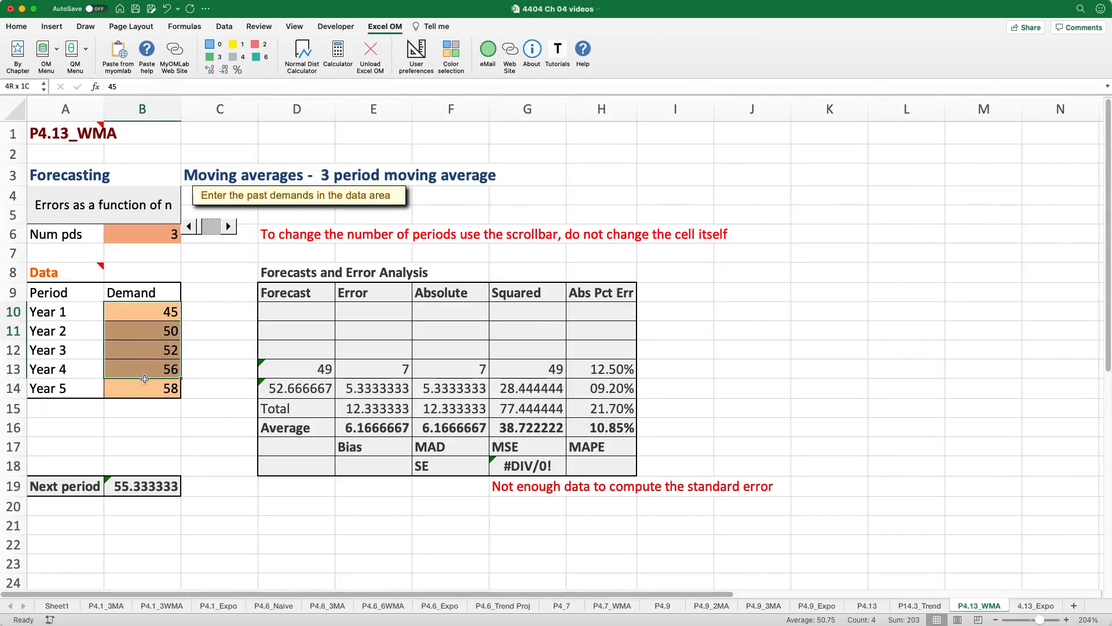
left_click(919, 605)
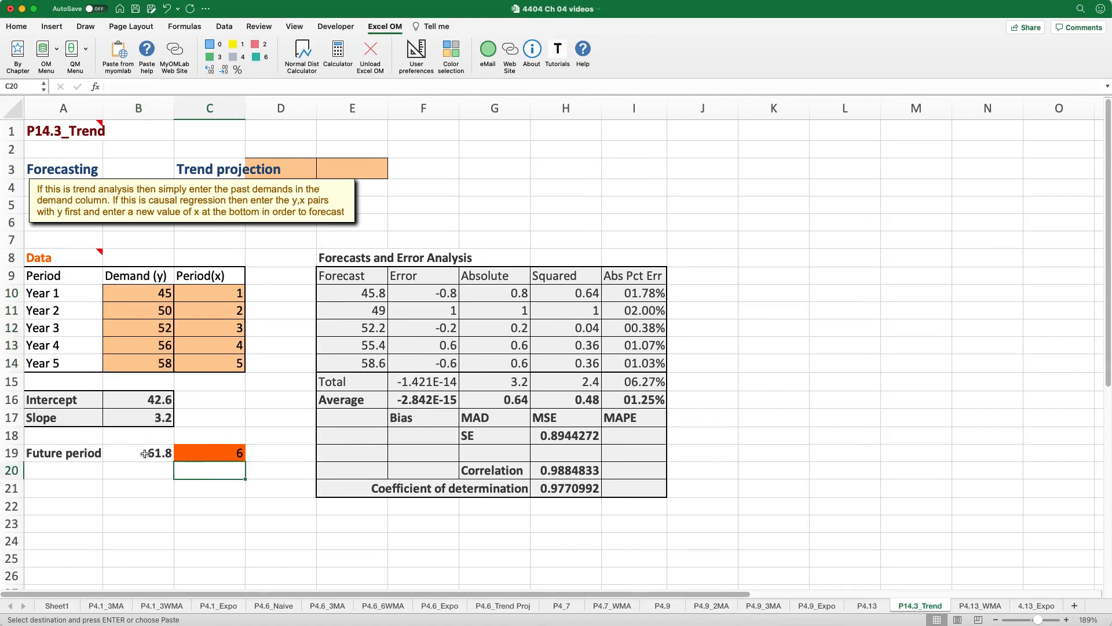
- Copy the trend forecasts 45.8 through 61.8 into the Trend column of P4.13
left_click(138, 453)
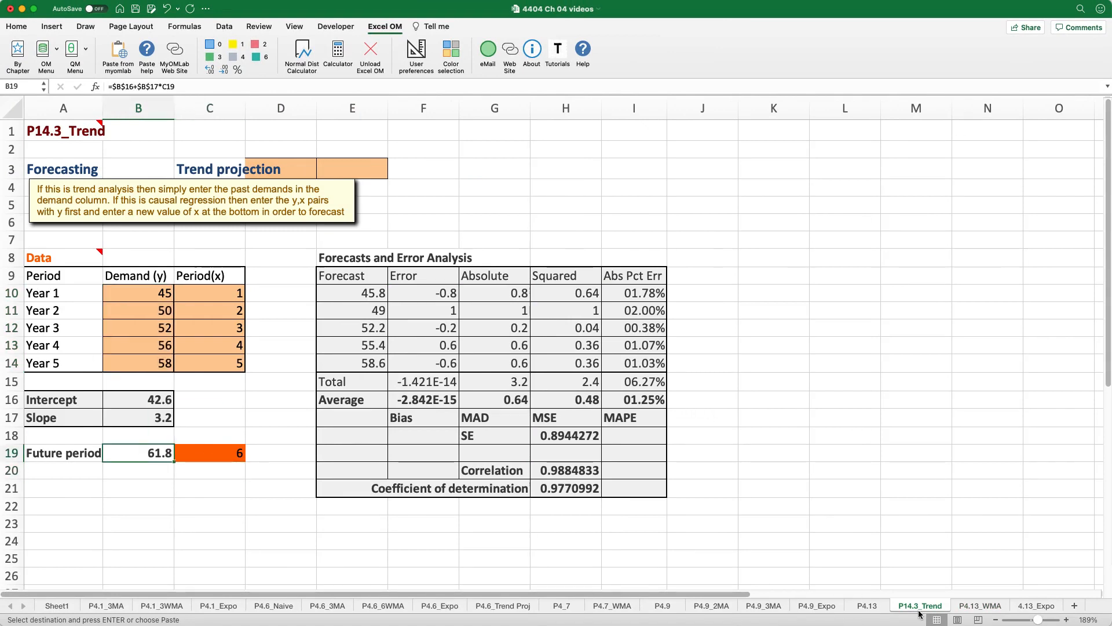
left_click(867, 605)
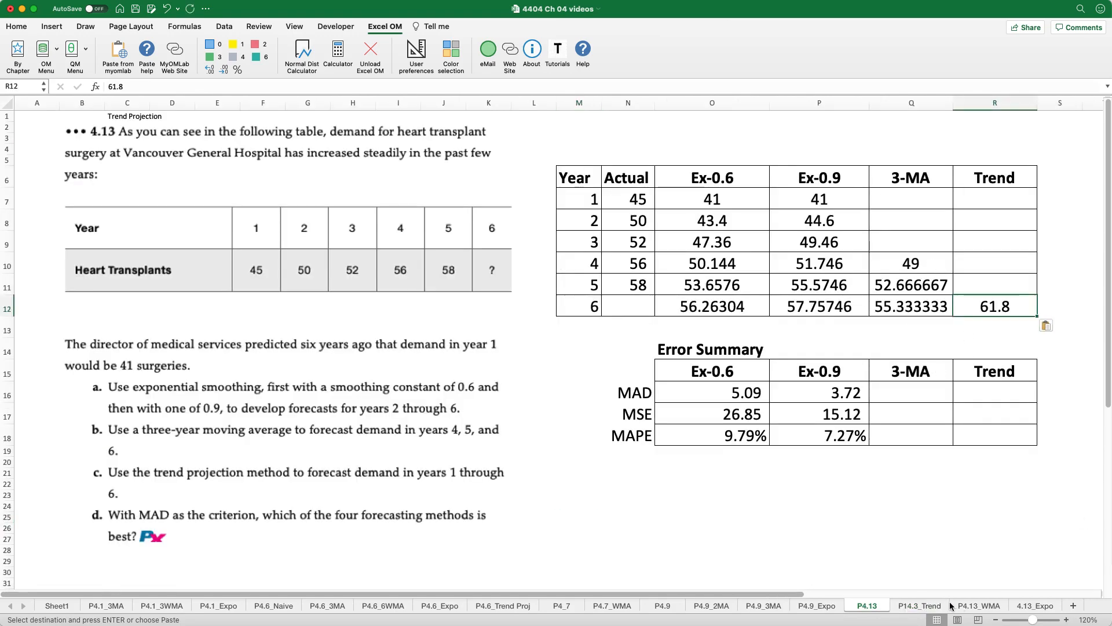
left_click(919, 605)
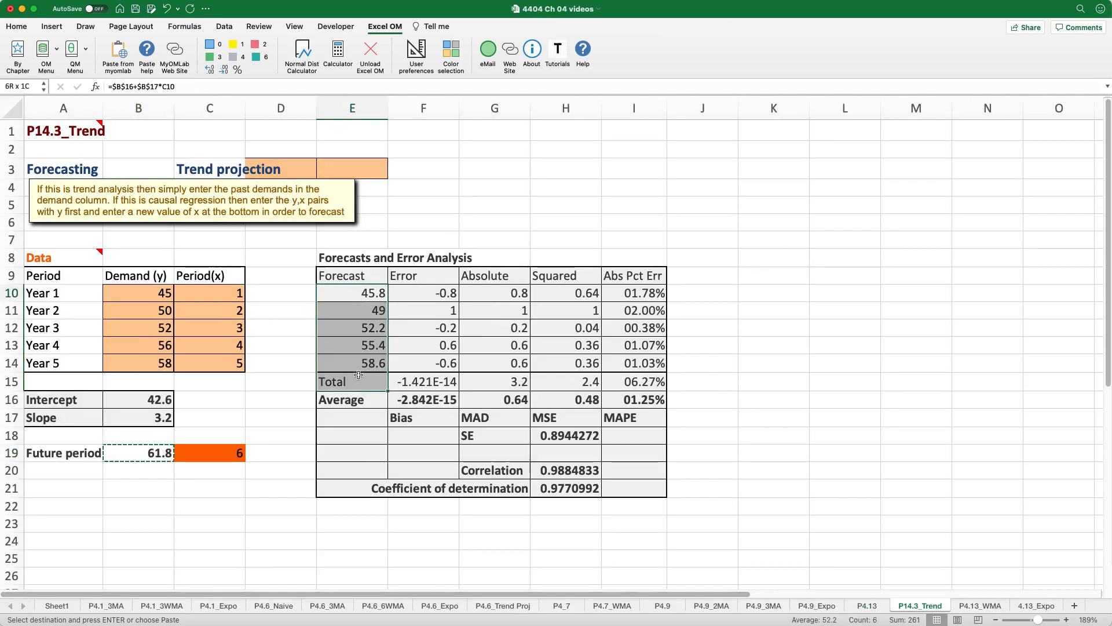
left_click(867, 605)
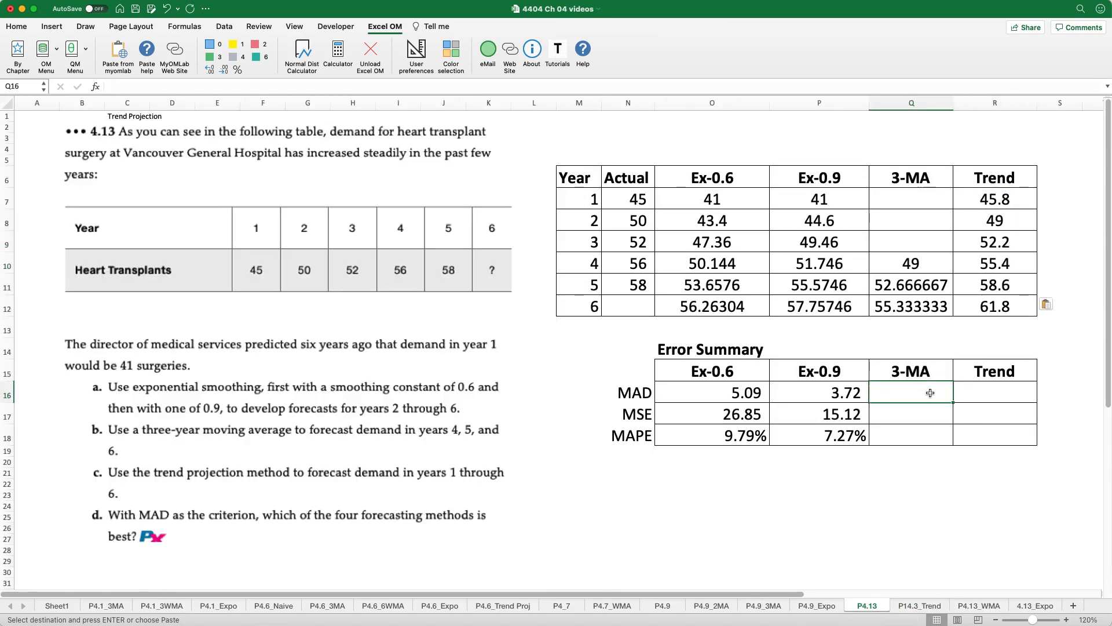
- Copy the 3-MA and Trend MAD, MSE and MAPE averages for the error summary
left_click(979, 605)
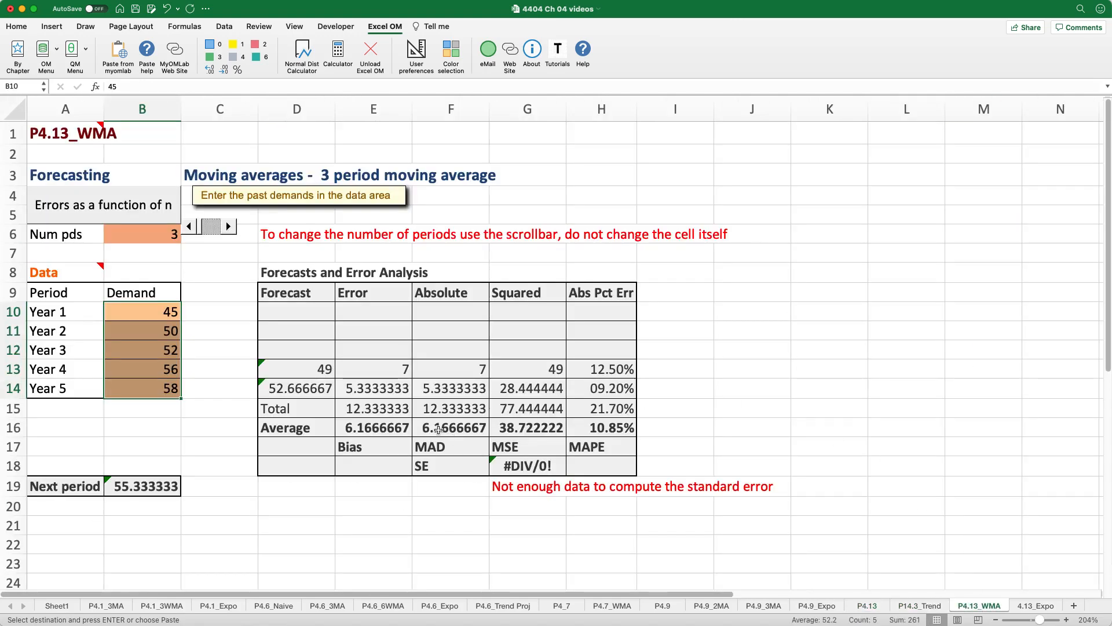
left_click(450, 428)
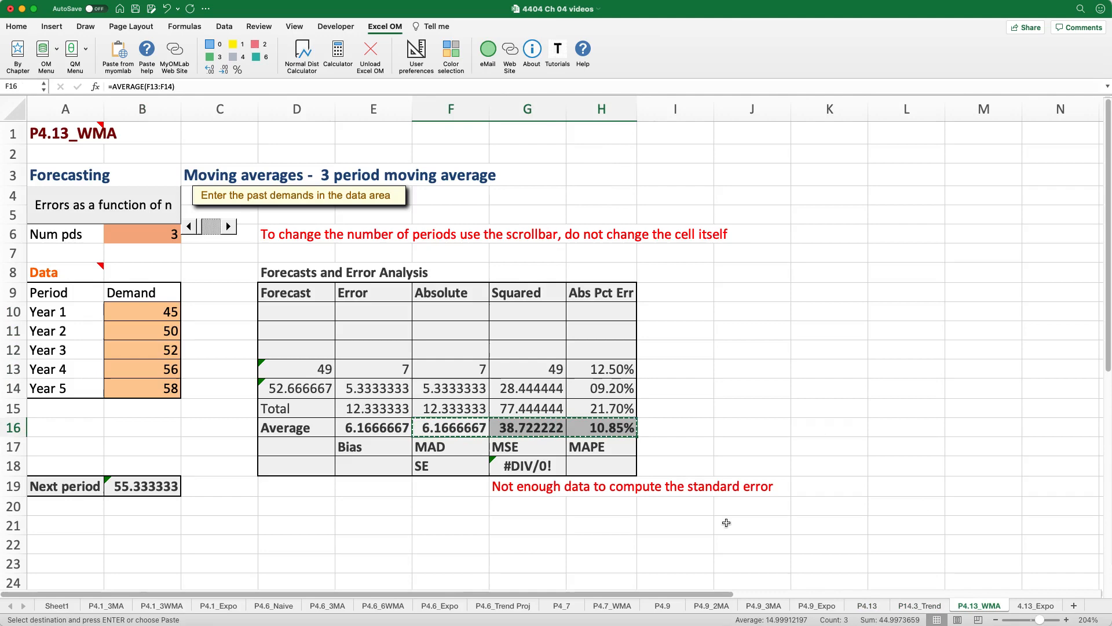
left_click(866, 605)
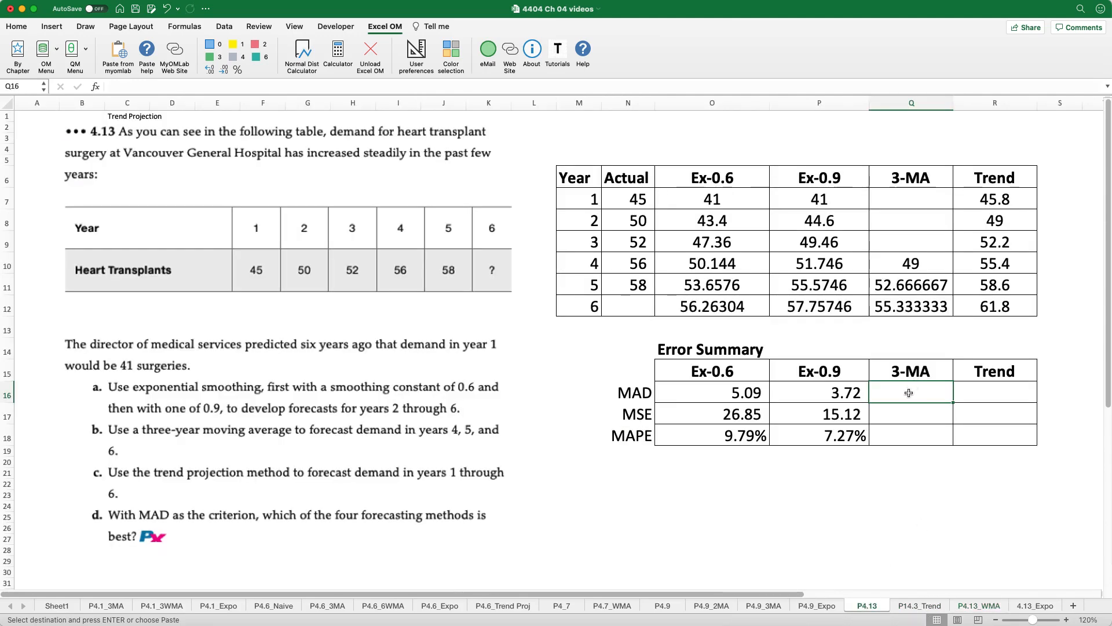
left_click(919, 605)
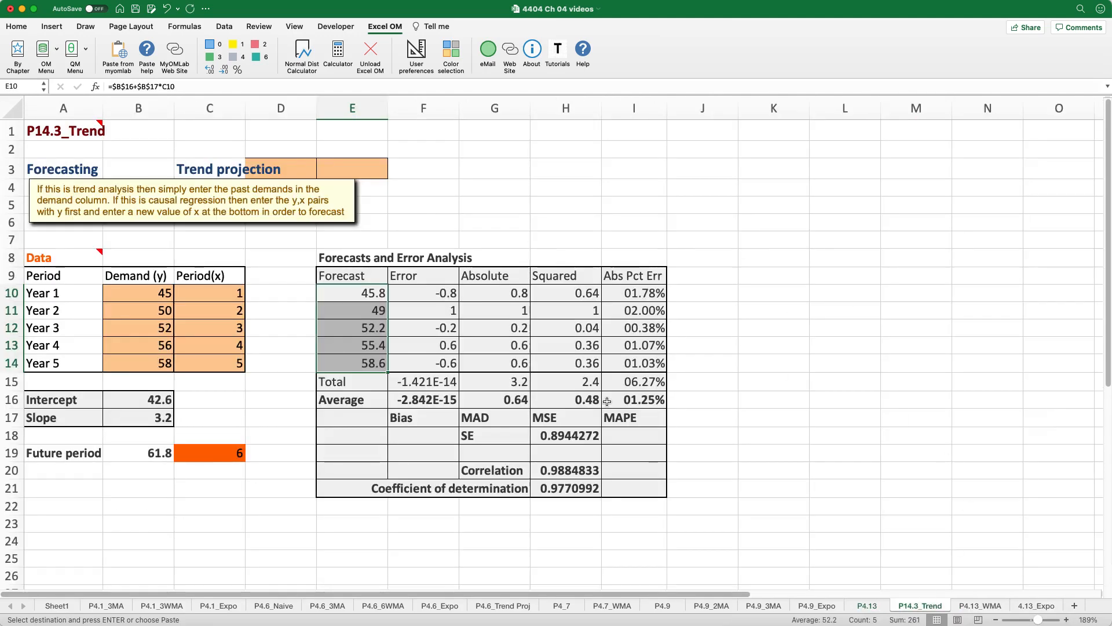
left_click(865, 605)
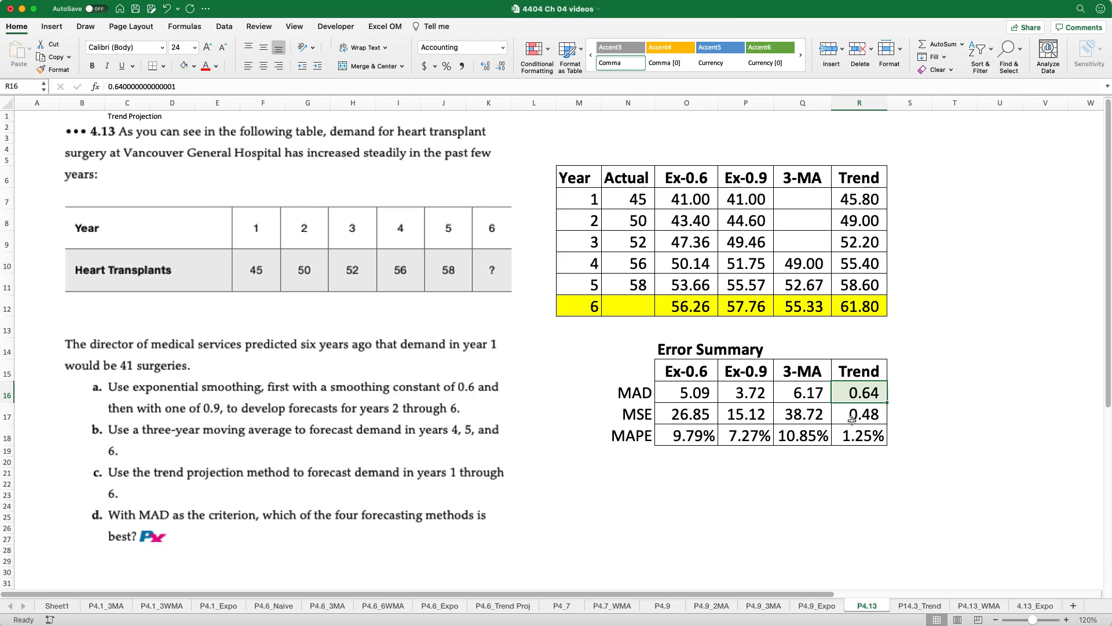
- Shade Trend's MAD 0.64, MSE 0.48 and MAPE 1.25% green as the best method
left_click(859, 414)
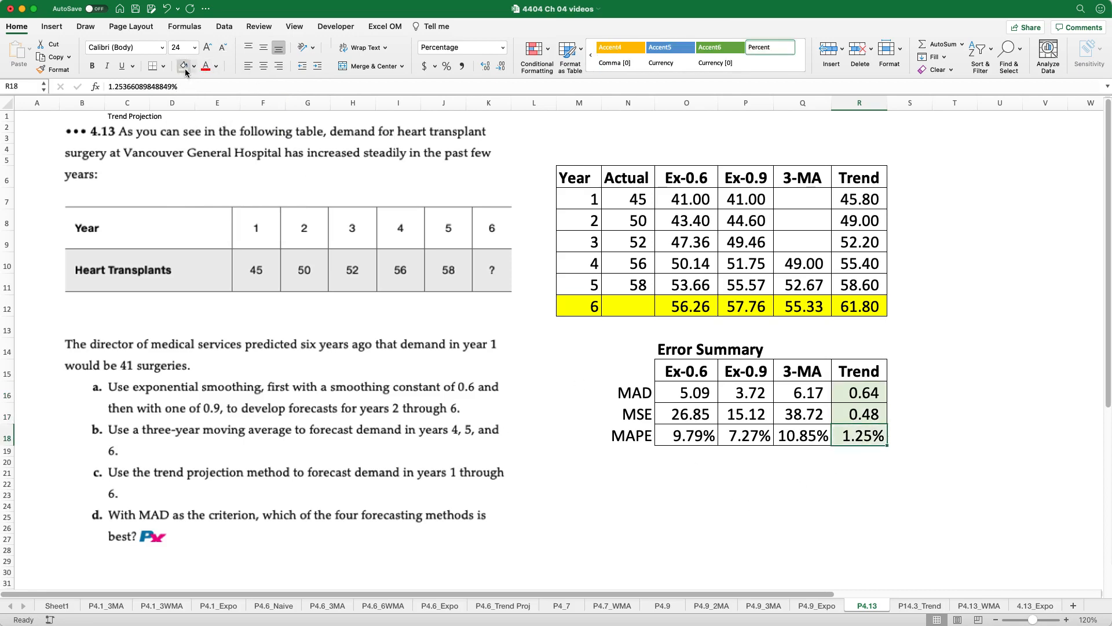
mouse_move(380, 271)
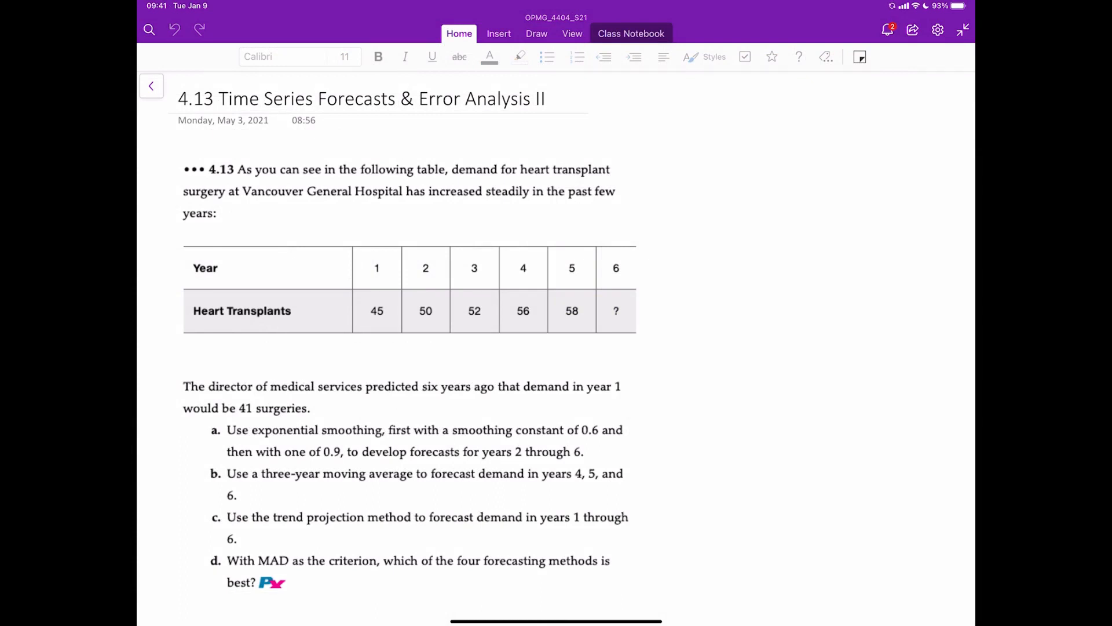
- With red ink, label the Year row x and the Heart Transplants row y
left_click(537, 33)
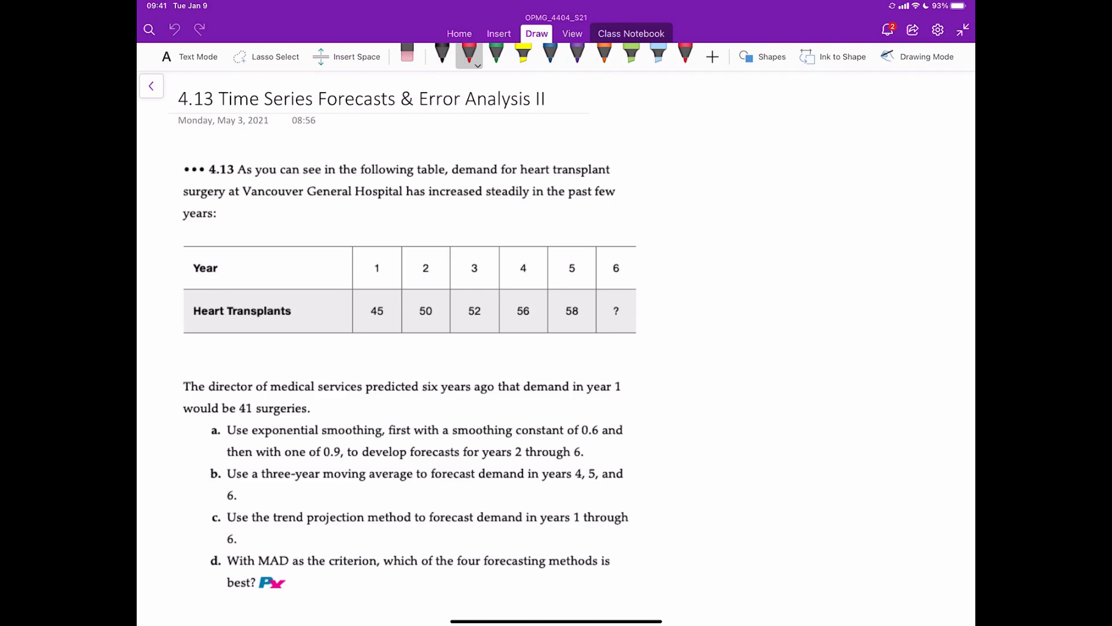
left_click_drag(645, 274, 660, 260)
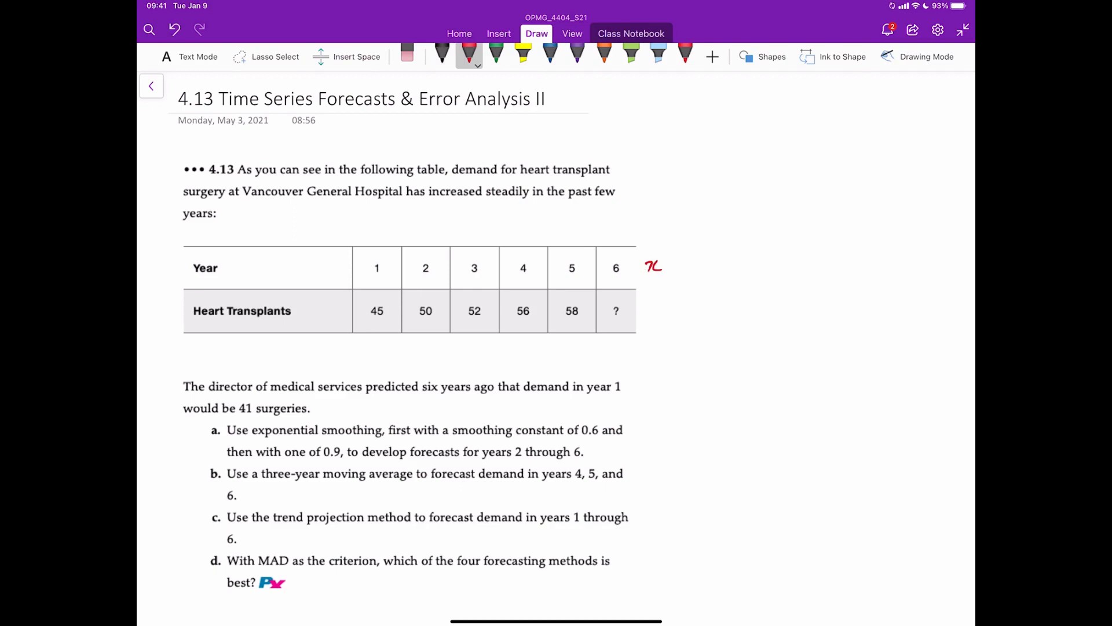
left_click_drag(645, 305, 651, 327)
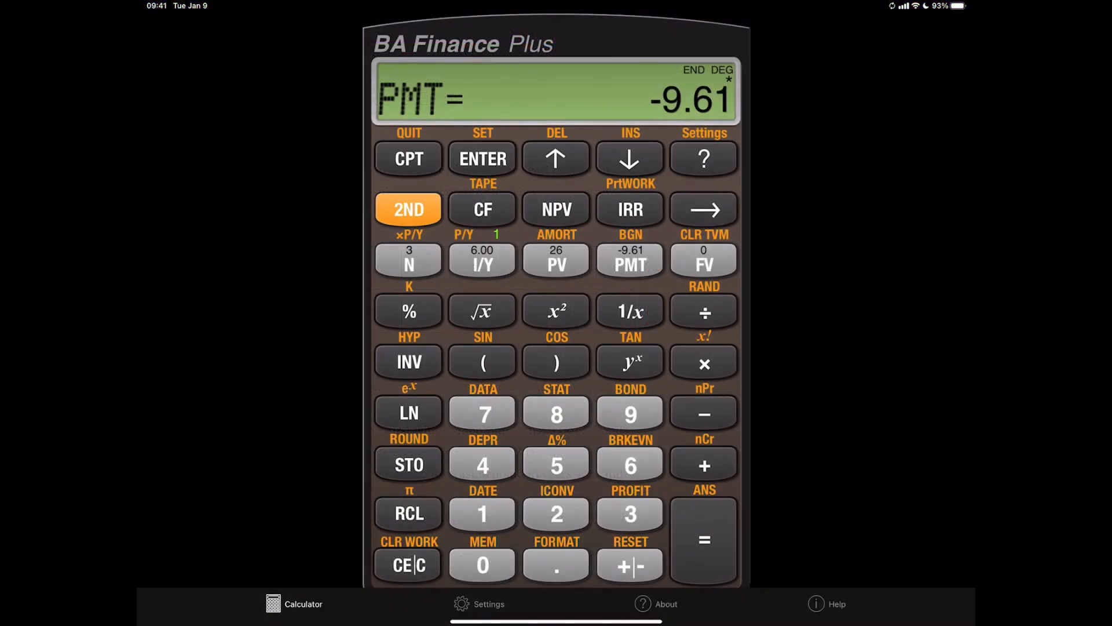
- Clear the old payment result, enter the DATA worksheet and clear previously stored points
left_click(408, 564)
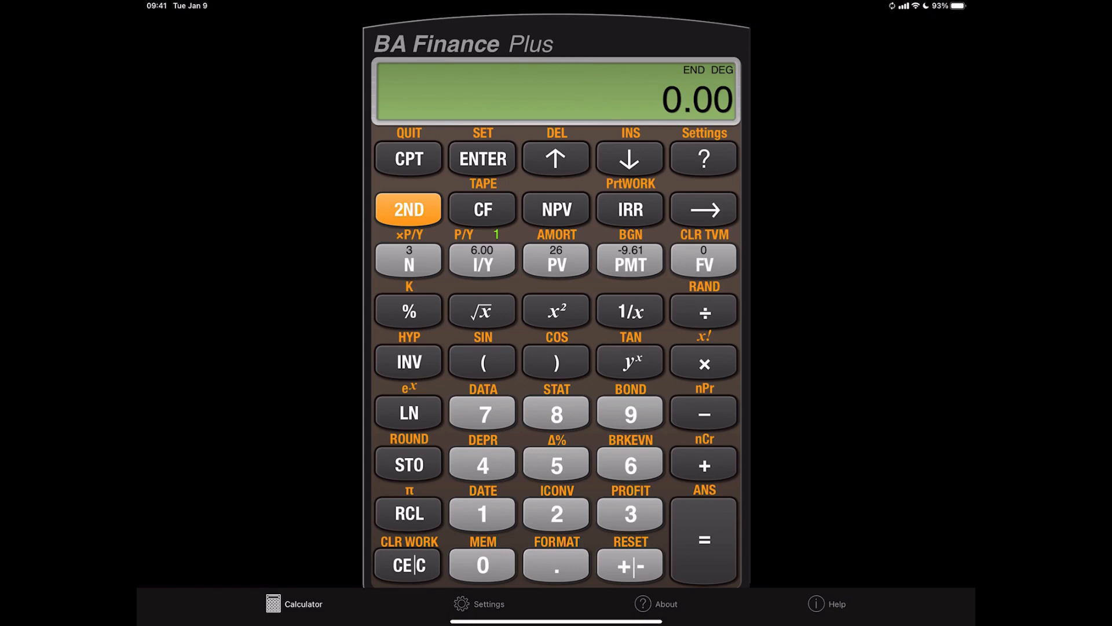
left_click(408, 209)
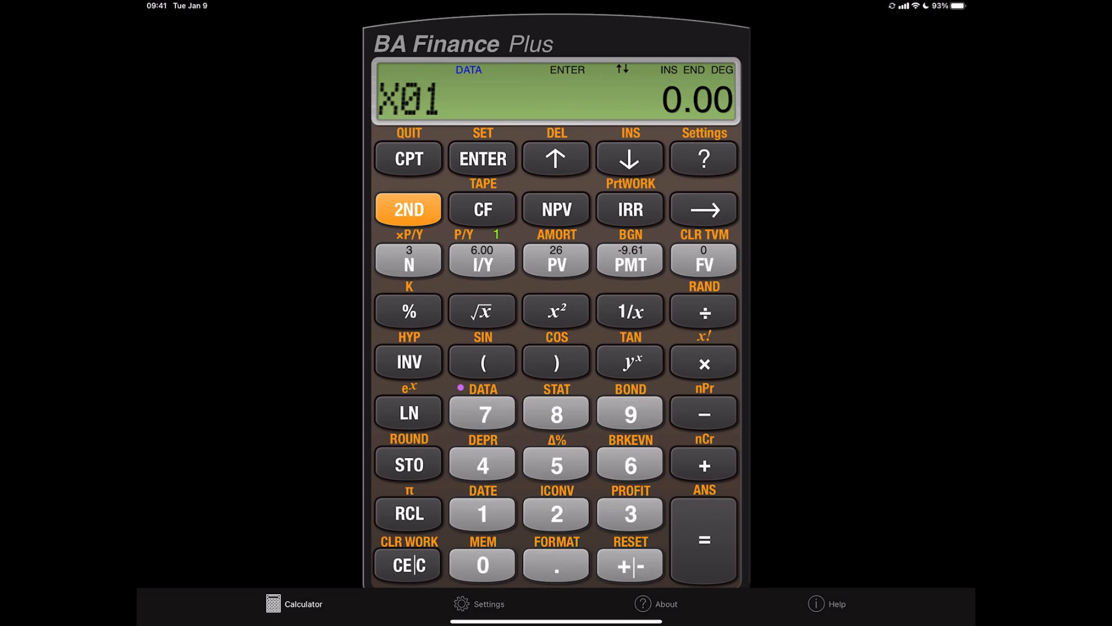
left_click(408, 208)
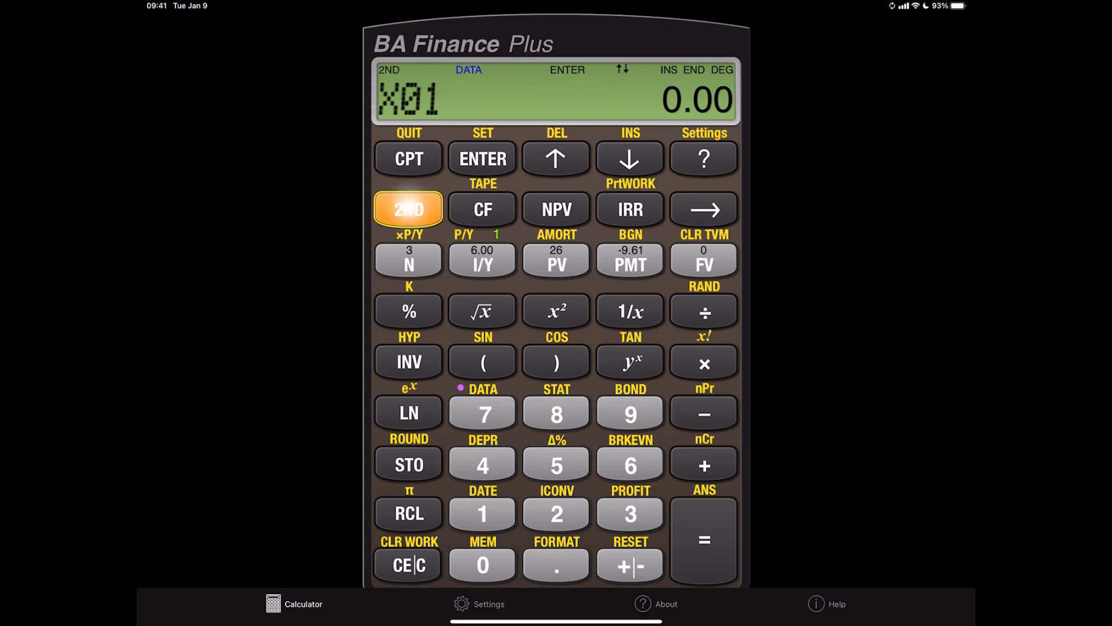
left_click(408, 208)
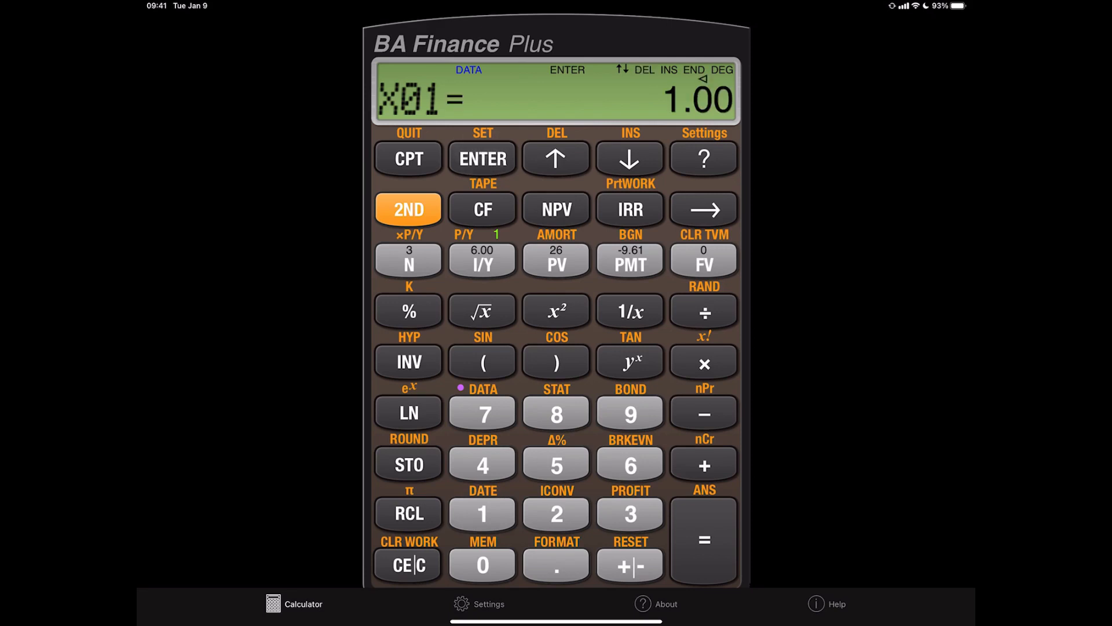
- Store years 1–3 as X values with transplant counts 45, 50, 52
left_click(630, 159)
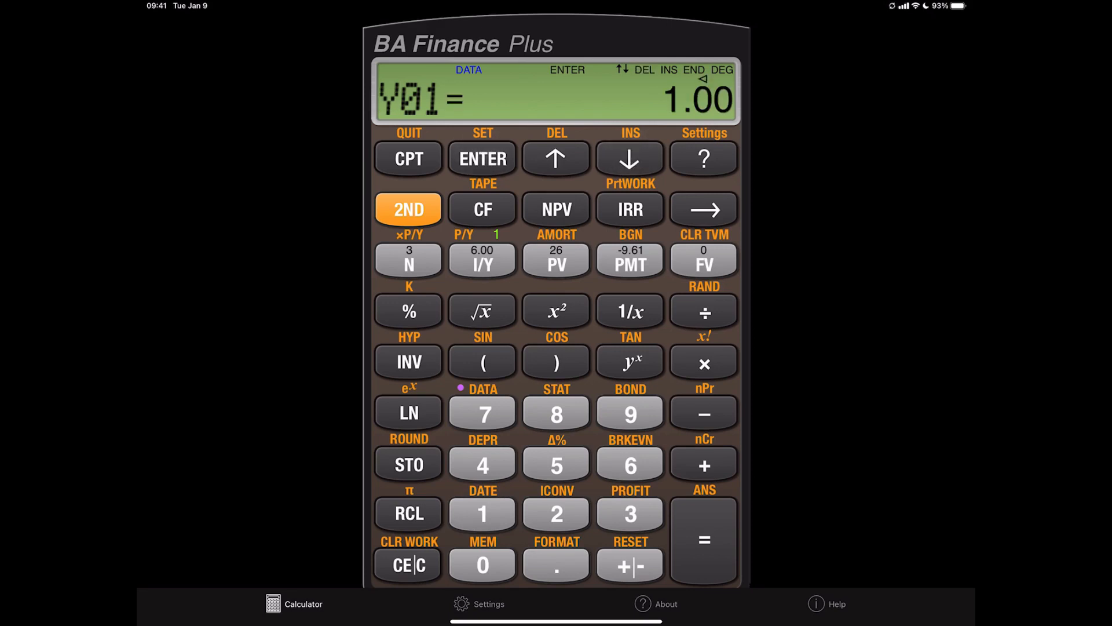
left_click(482, 464)
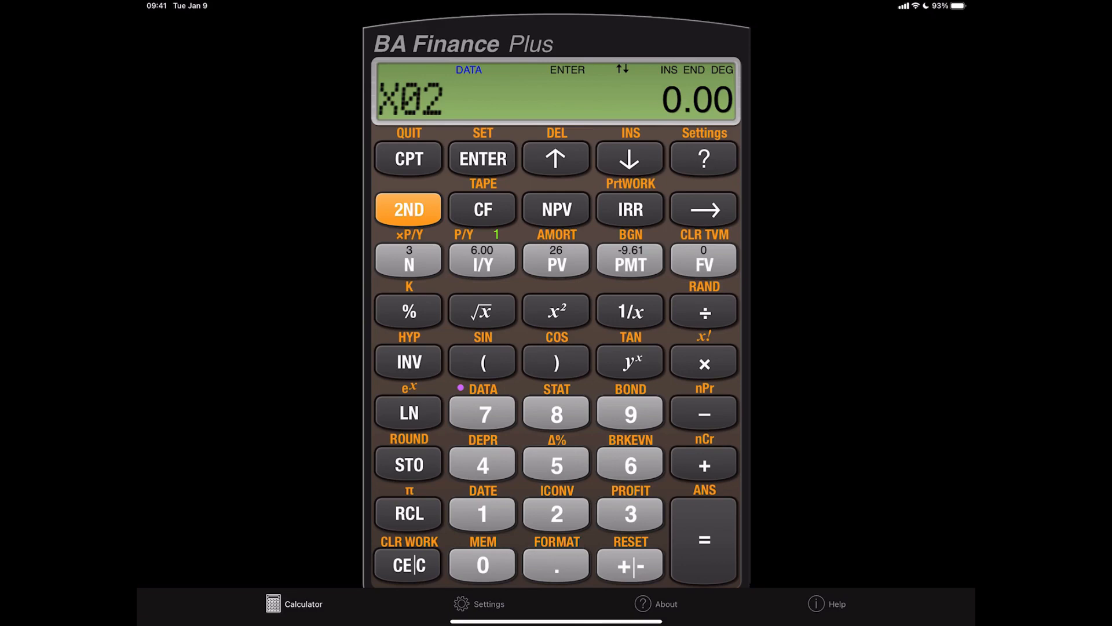
left_click(630, 158)
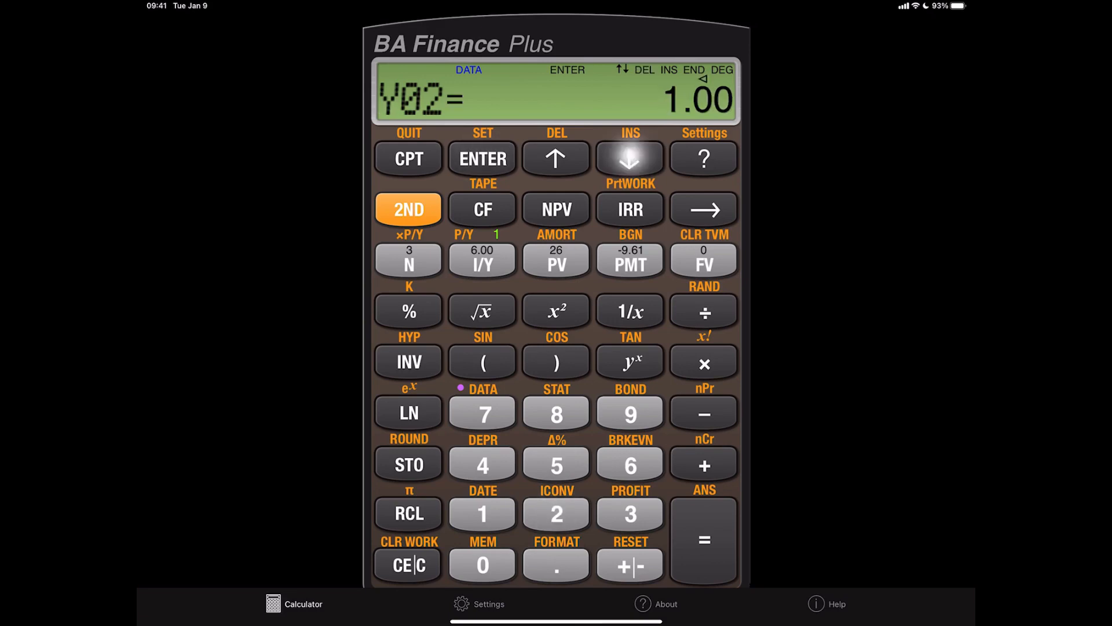
left_click(628, 158)
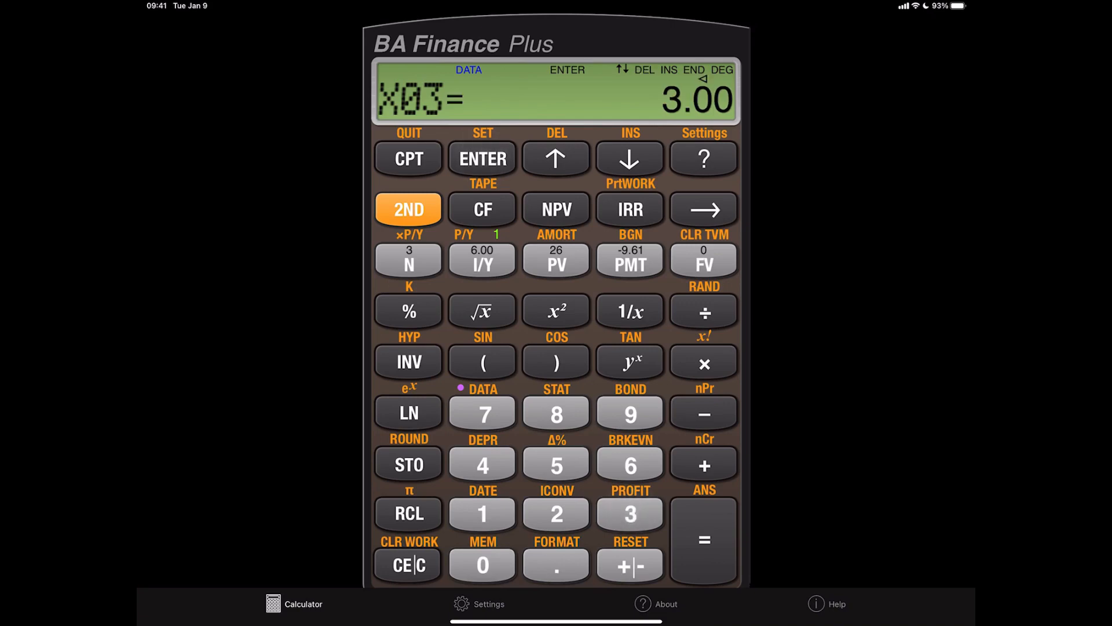
left_click(556, 465)
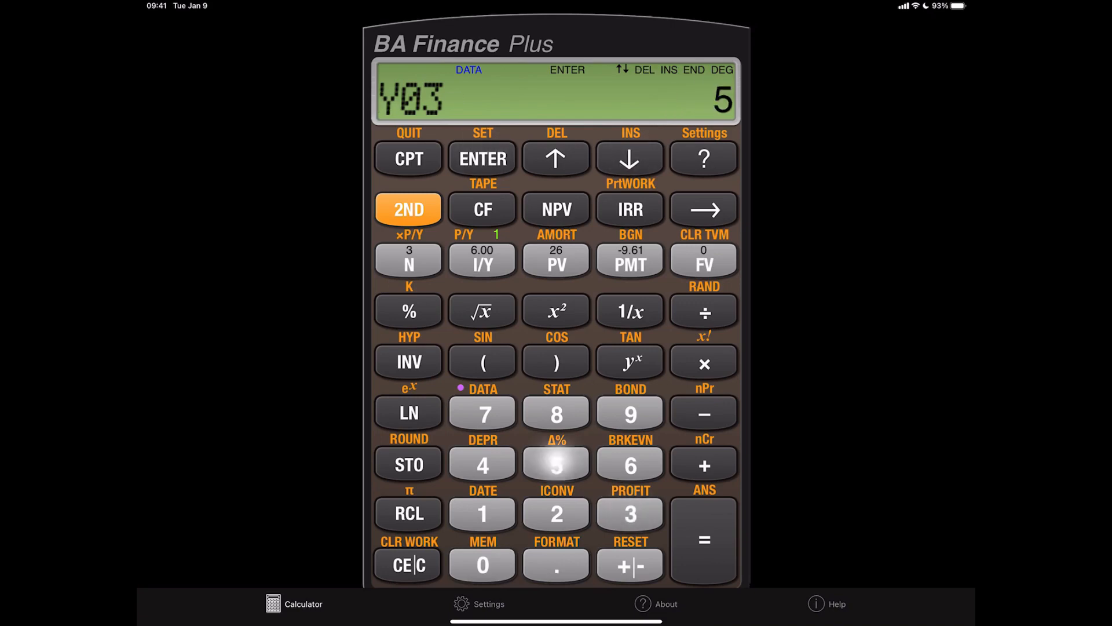
- Store years 4 and 5 with transplant counts 56 and 58, then return to the top entry
left_click(482, 465)
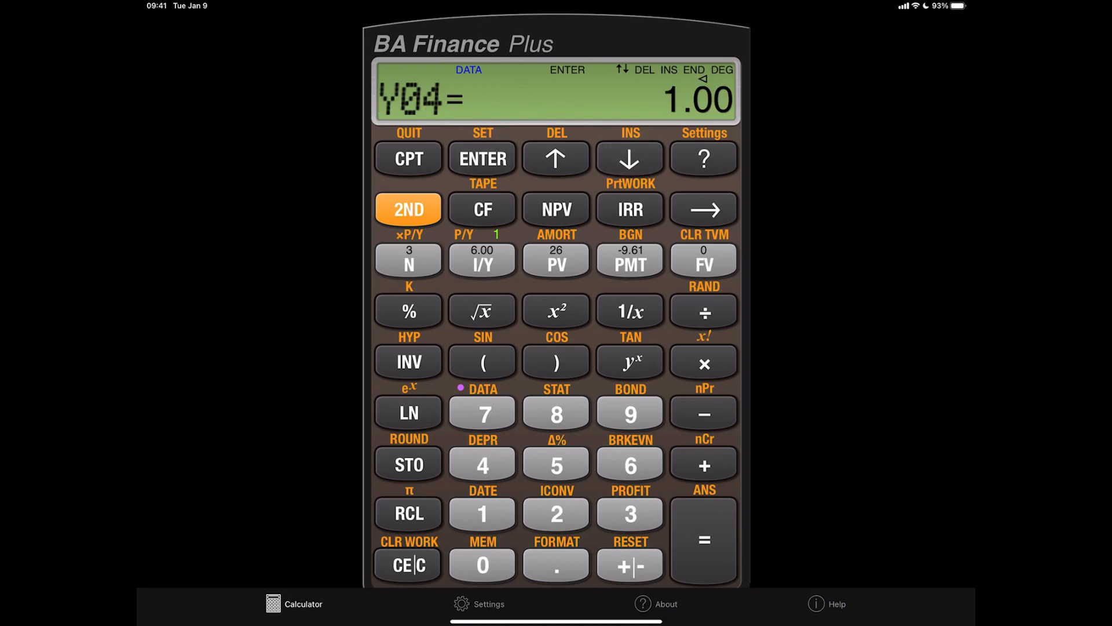
left_click(629, 465)
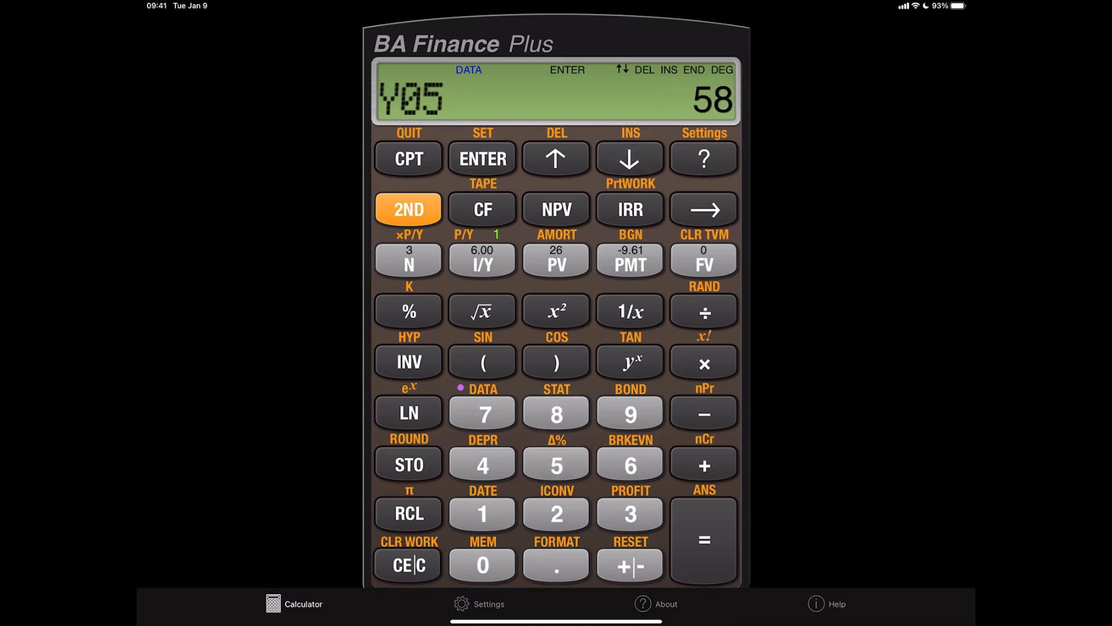
left_click(628, 158)
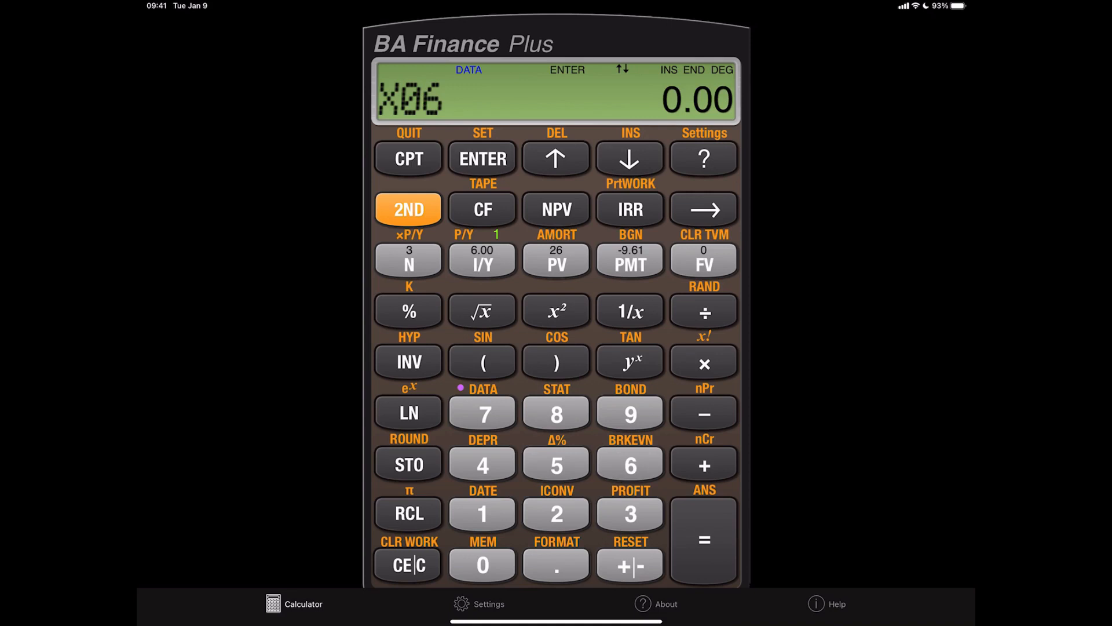
left_click(629, 157)
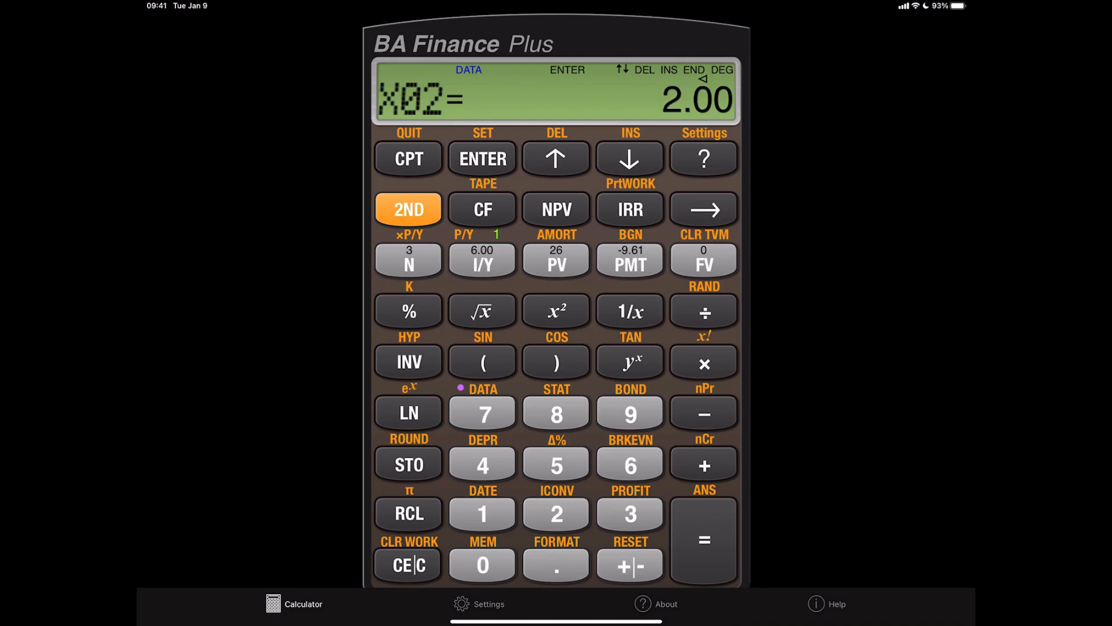
- Step through stored pairs for years 2–4 and confirm Y05 = 58
left_click(628, 158)
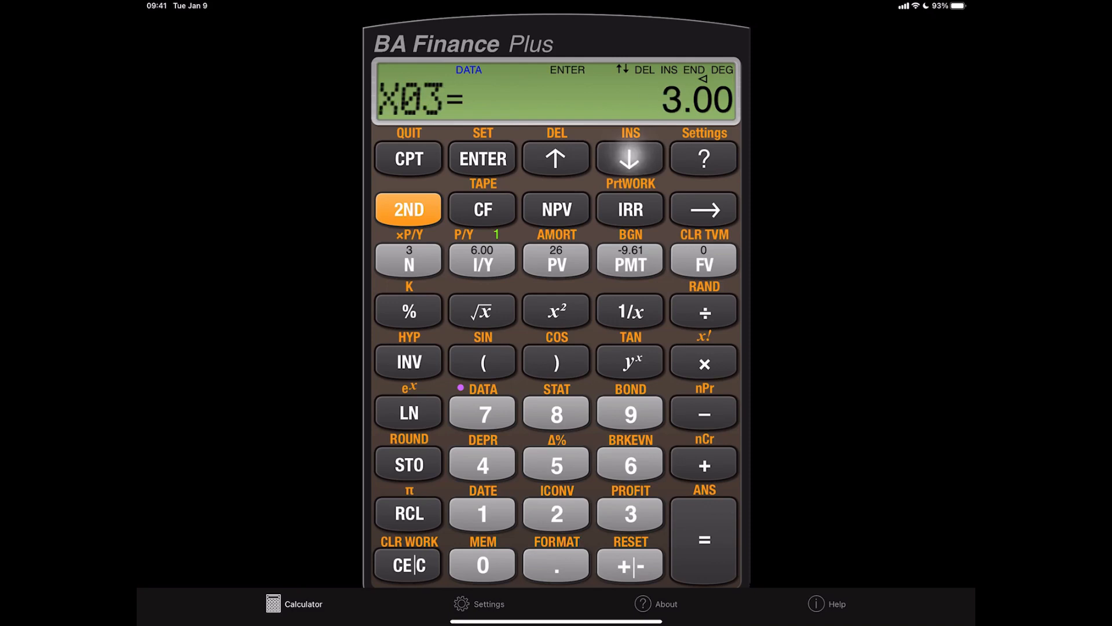
left_click(628, 158)
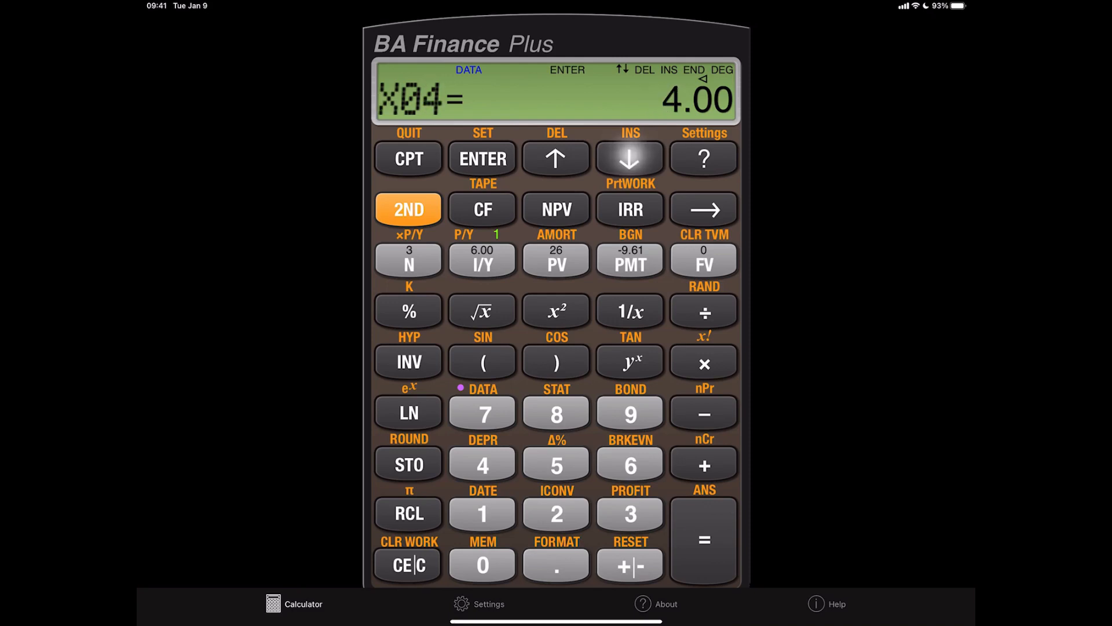
left_click(628, 159)
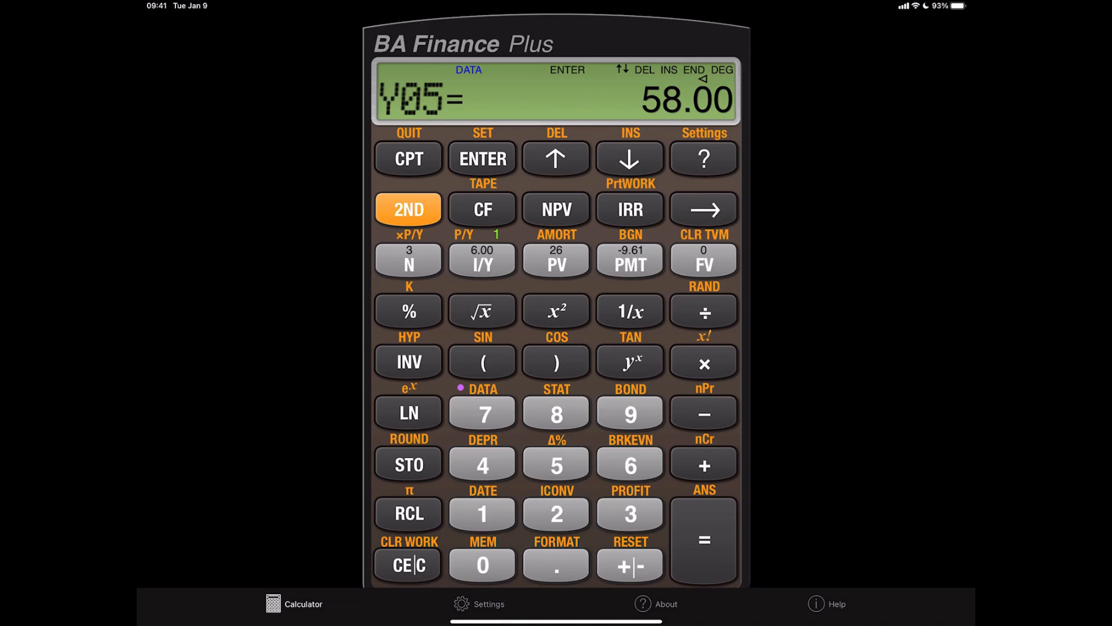
- Display the STAT results showing x̄ = 3.00 and σy = 4.58, stepping toward the regression coefficients
left_click(408, 209)
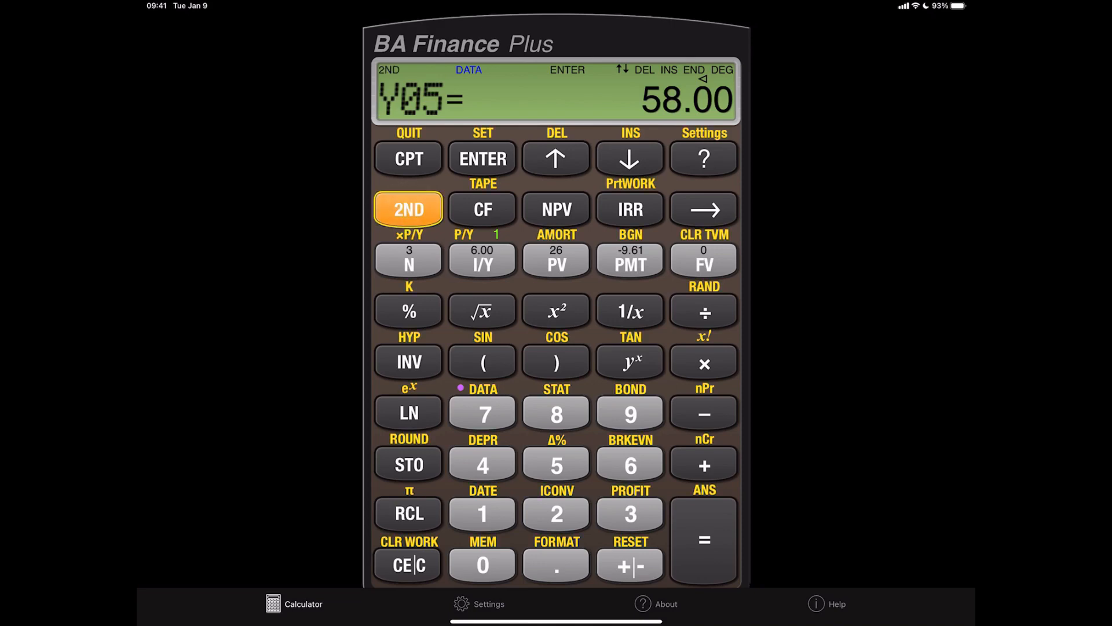
left_click(555, 413)
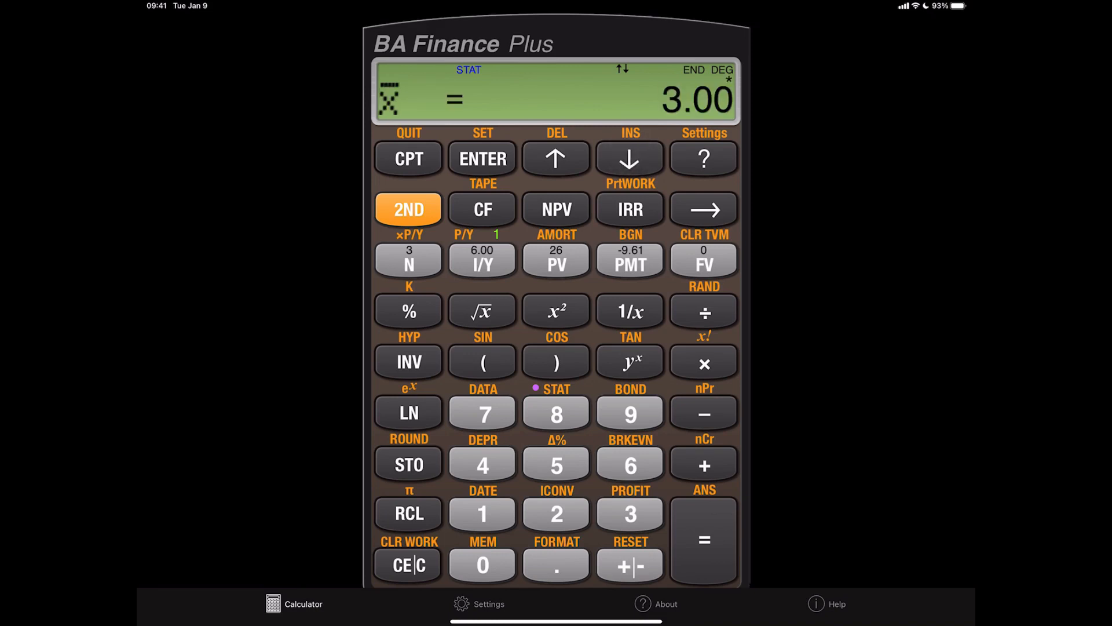
left_click(628, 157)
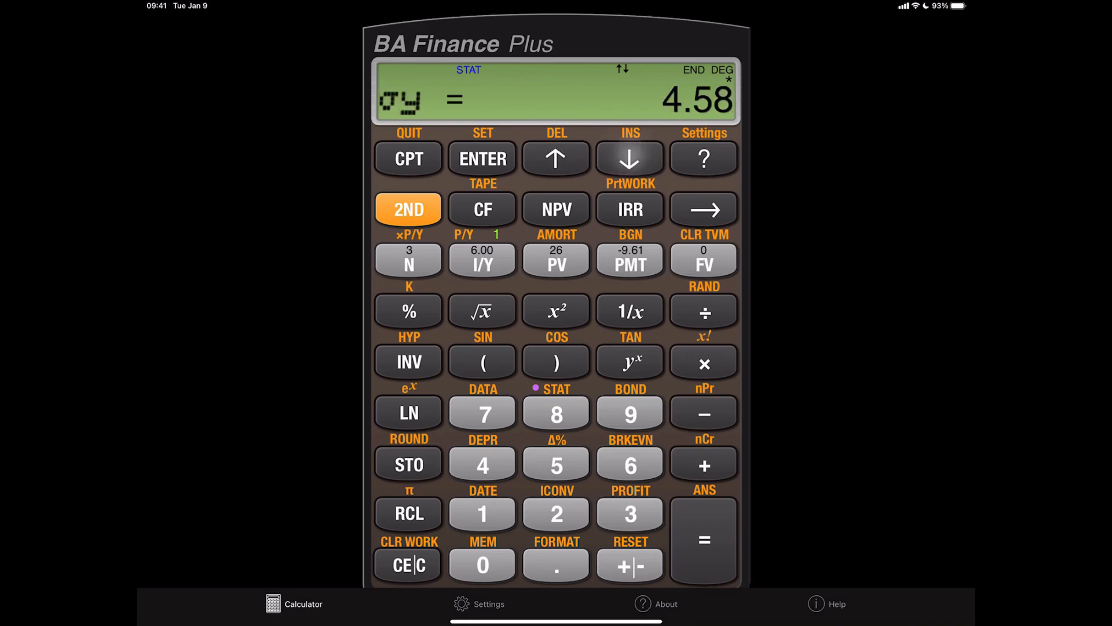
left_click(628, 159)
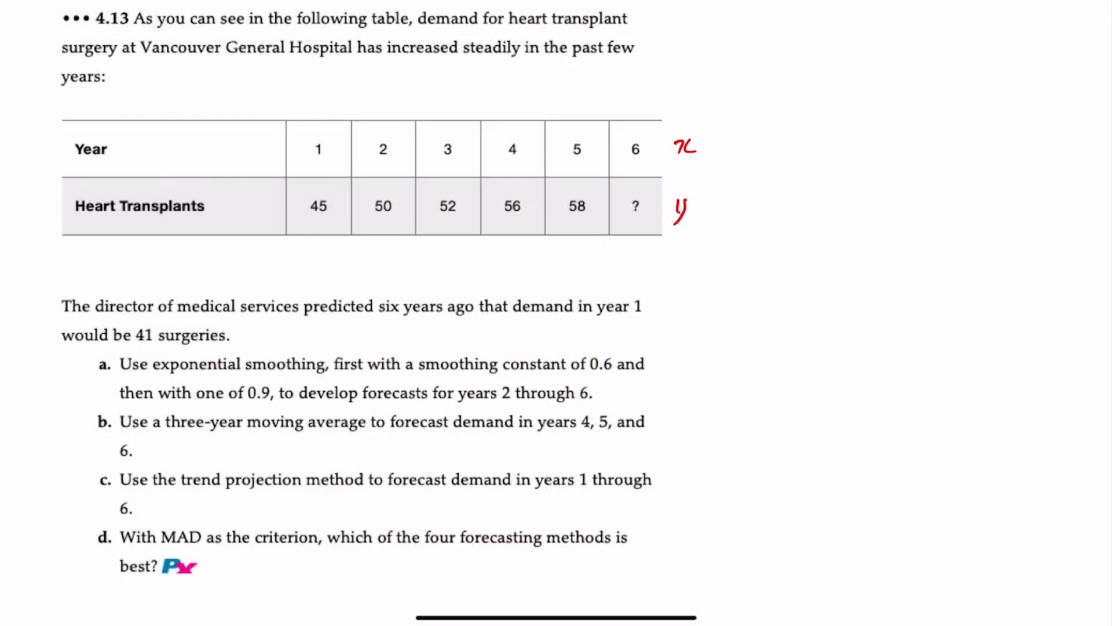
- Handwrite y = 42.6 + 3.2x and the forecast F6 = 42.6 + 3.2(6) = 61.8
type("y= 42.6 + 3.2 x")
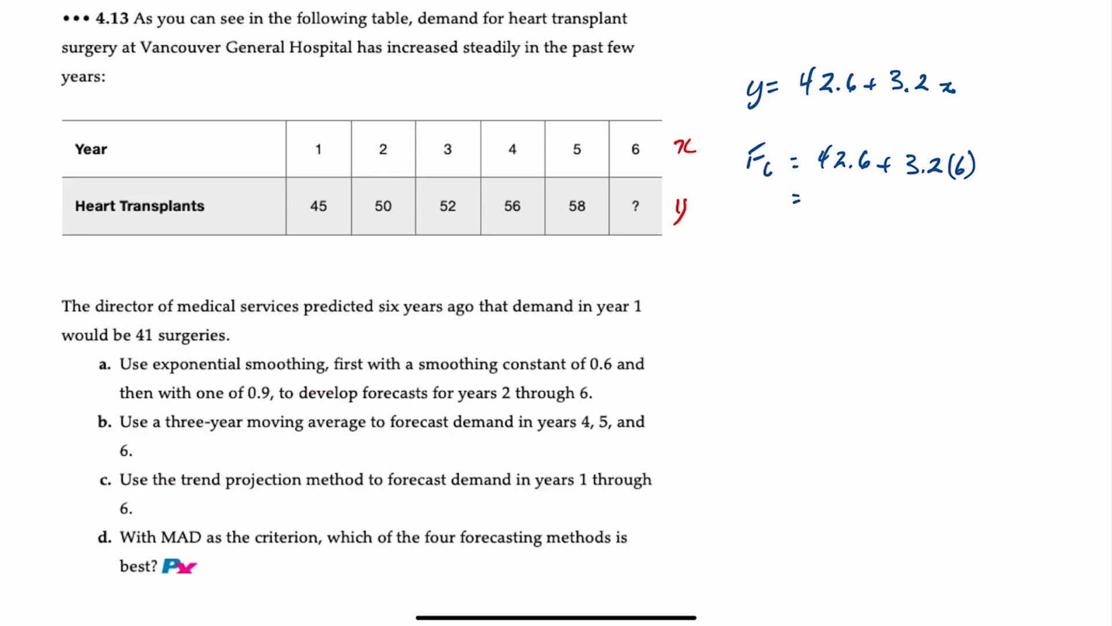
type("61.8")
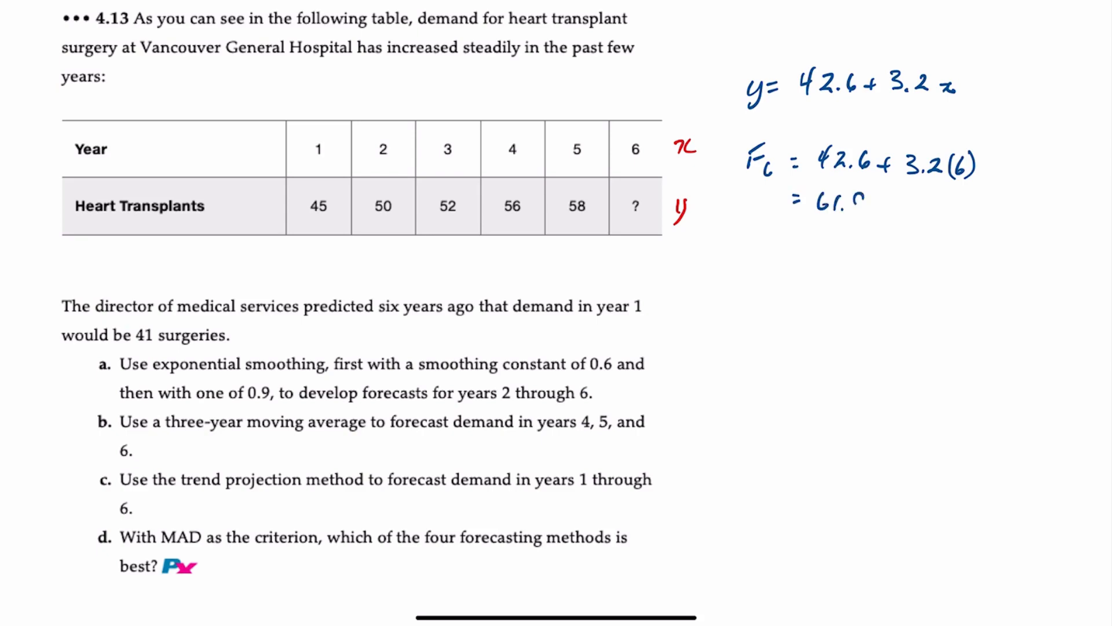